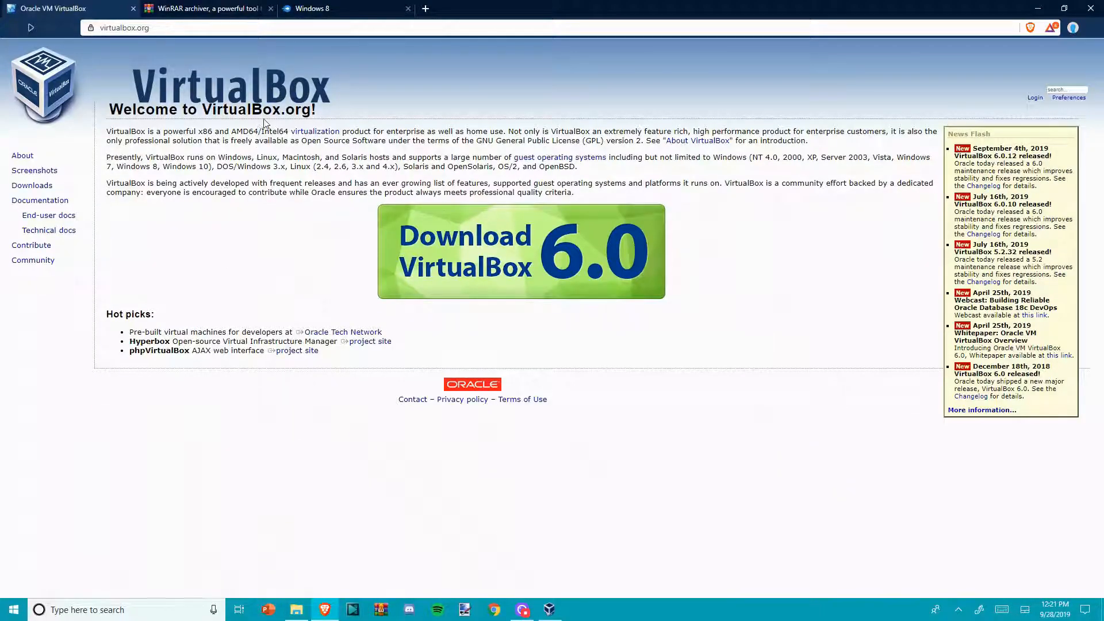
pyautogui.moveTo(204, 9)
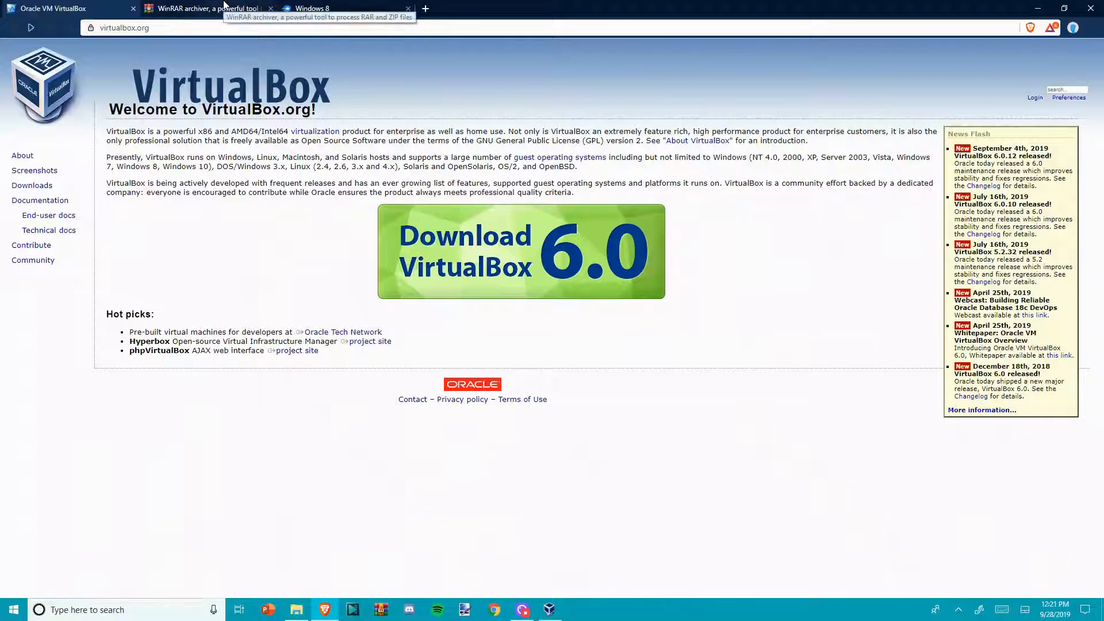
# Step: Switch to the WinRAR tab showing the RARLAB downloads page with beta versions
pyautogui.click(204, 9)
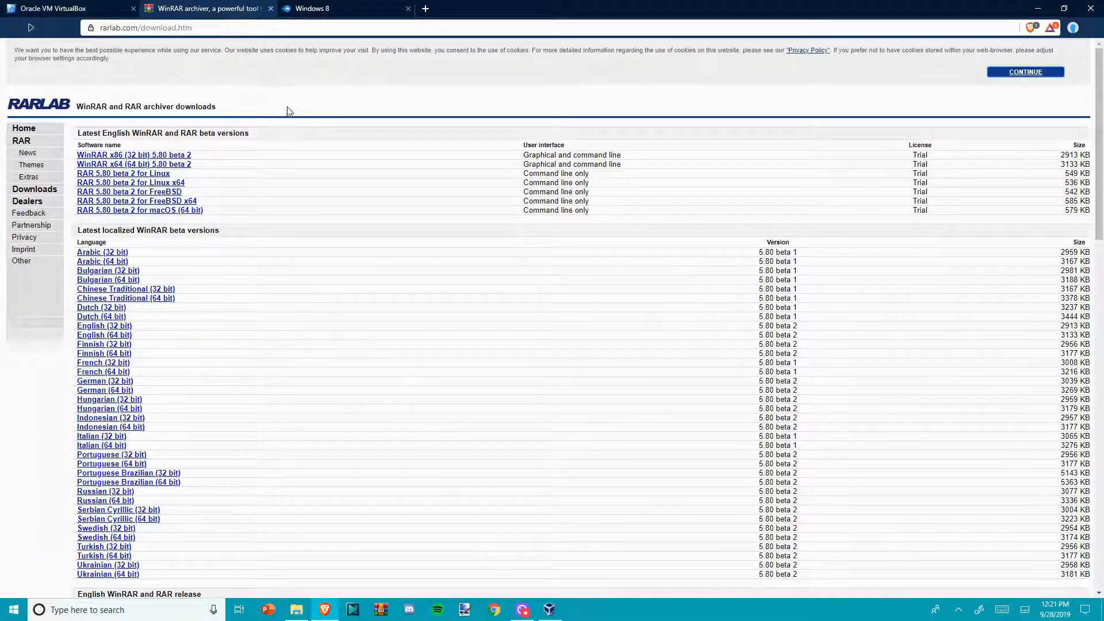
pyautogui.moveTo(255, 127)
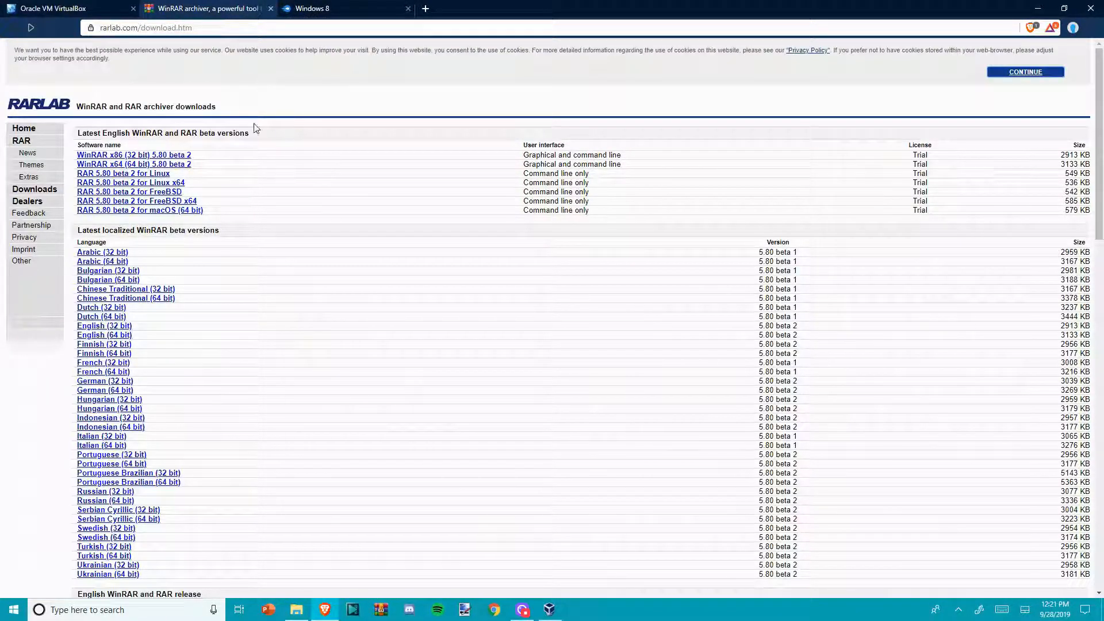
pyautogui.moveTo(296, 409)
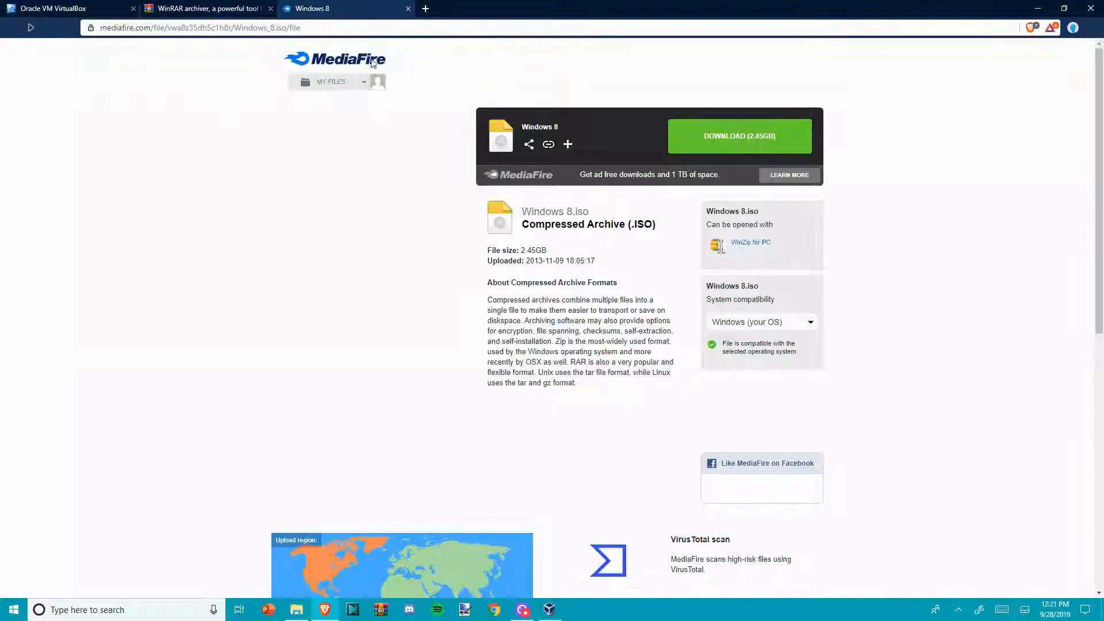
pyautogui.moveTo(410, 193)
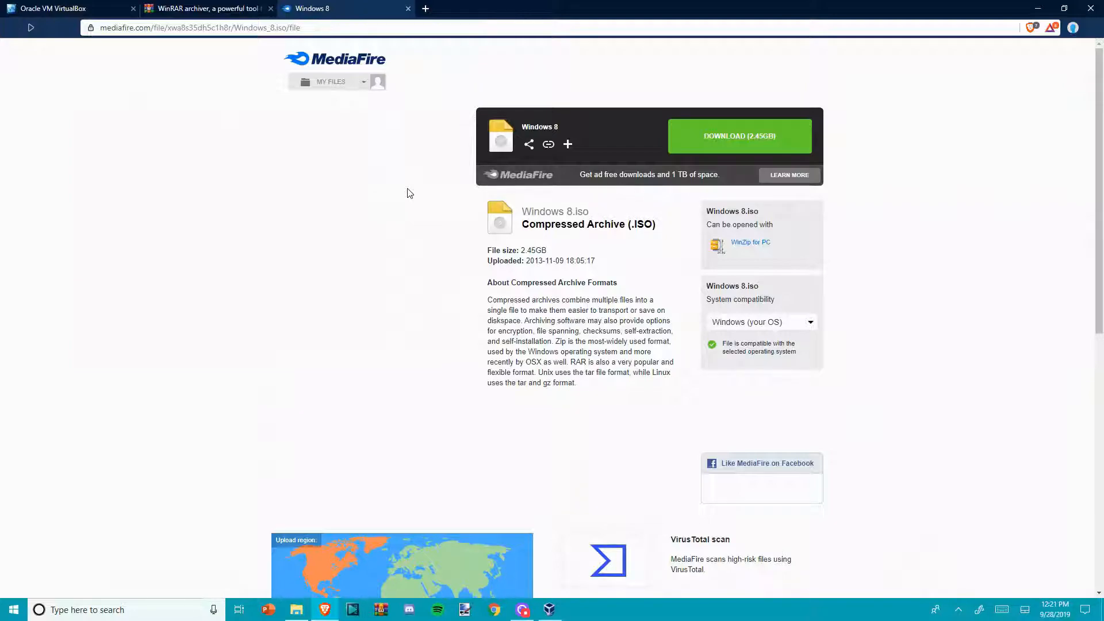
pyautogui.moveTo(311, 103)
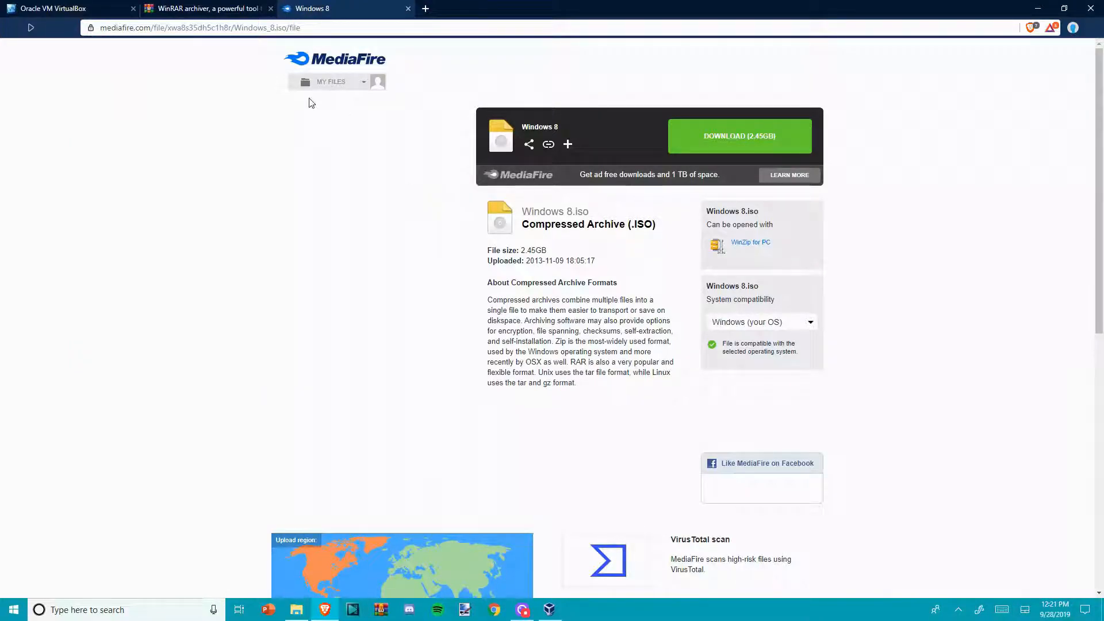
pyautogui.moveTo(549, 610)
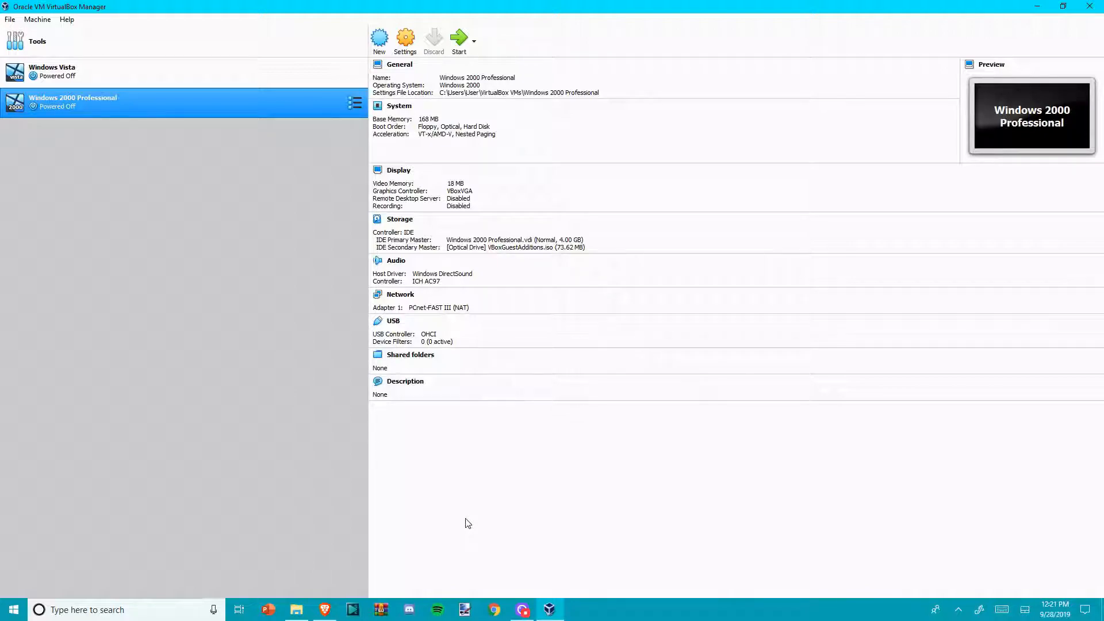
pyautogui.moveTo(379, 38)
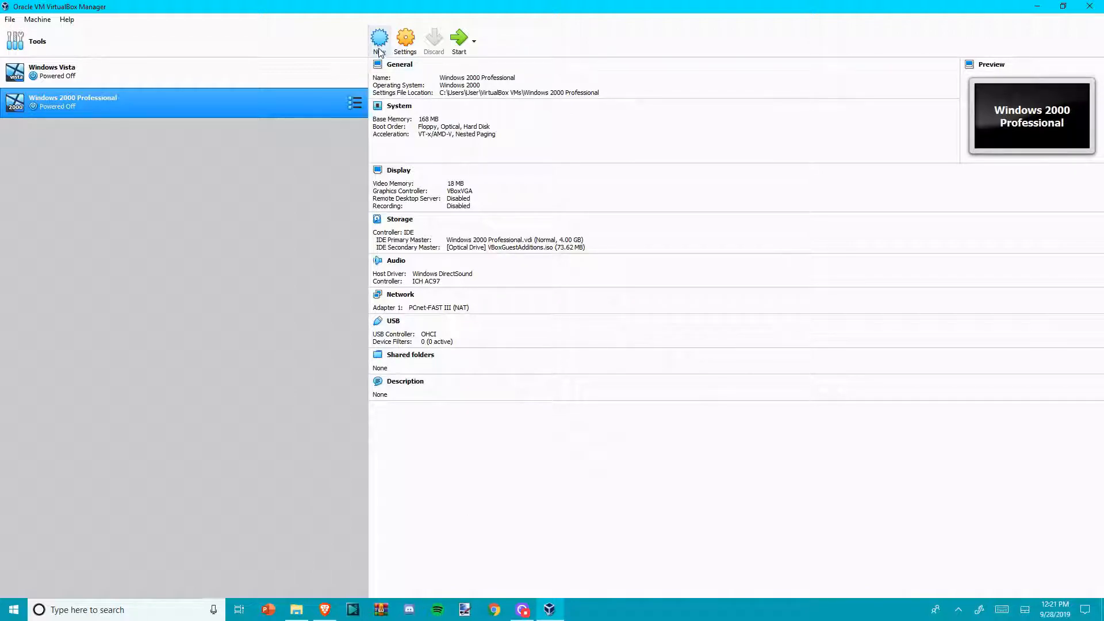
# Step: Create a VM named 'Windows 8' with 2048 MB memory and a 40 GB dynamic VDI disk
pyautogui.click(379, 38)
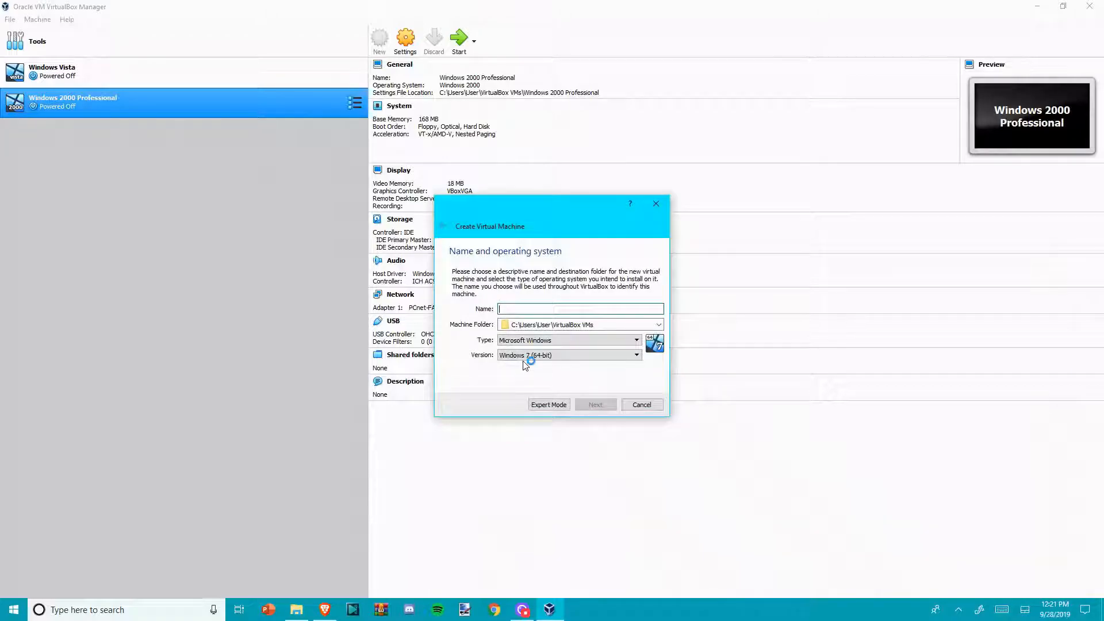
pyautogui.write('Windows 8')
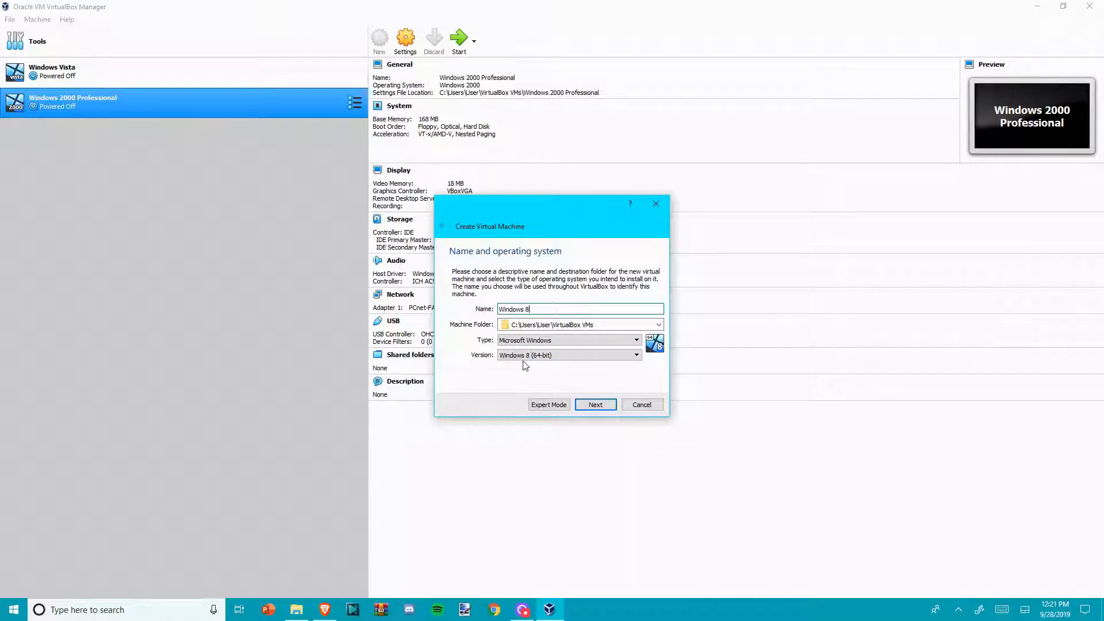
pyautogui.moveTo(553, 229)
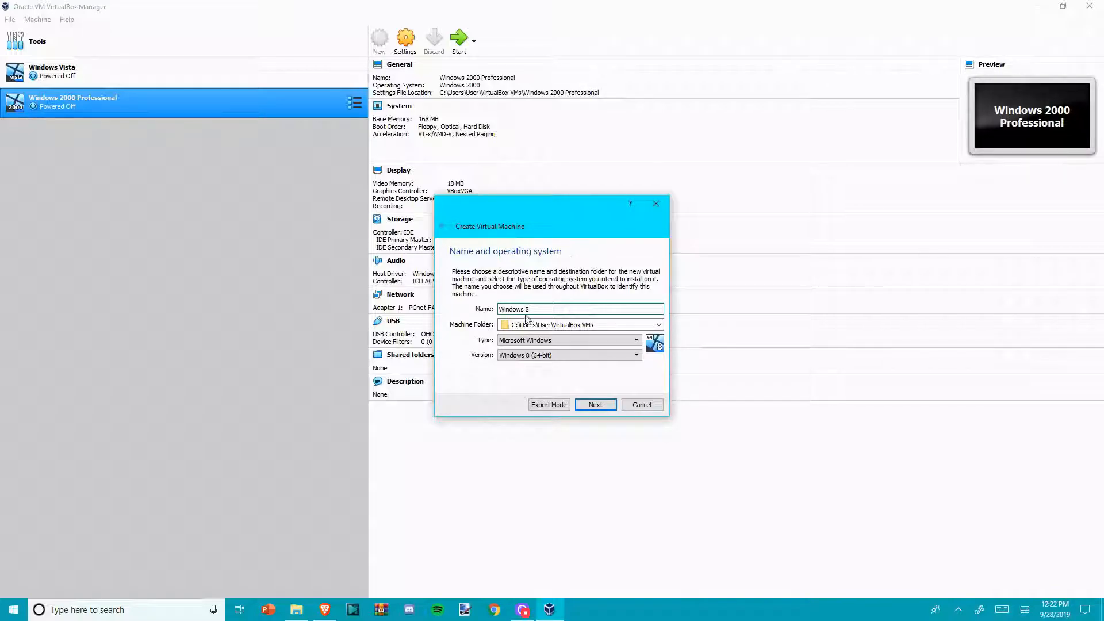
pyautogui.moveTo(594, 404)
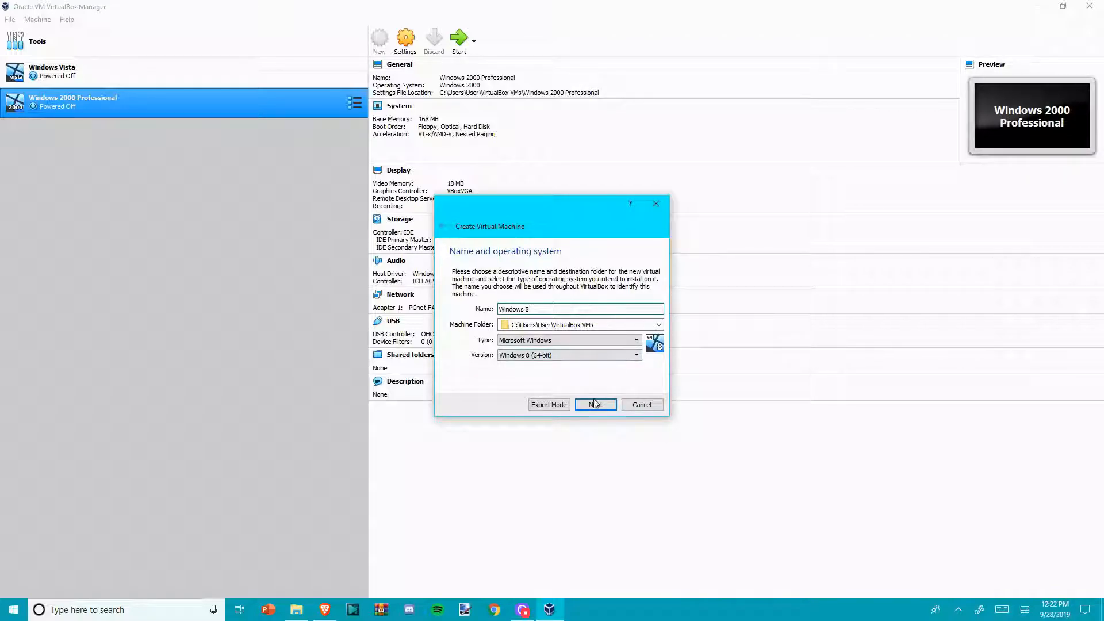
pyautogui.click(595, 404)
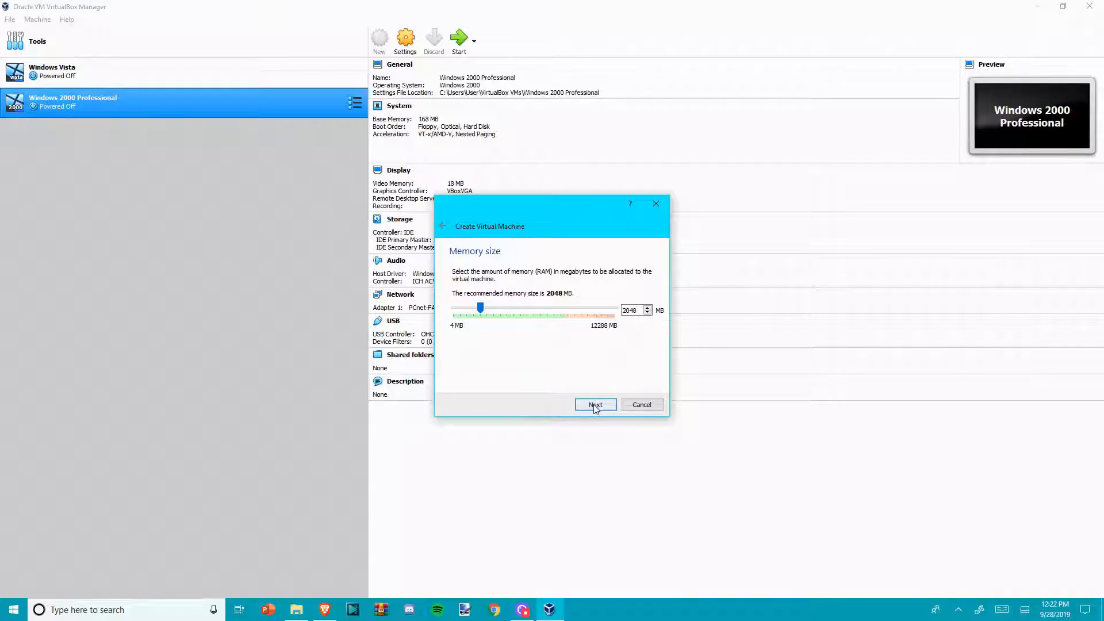
pyautogui.click(594, 404)
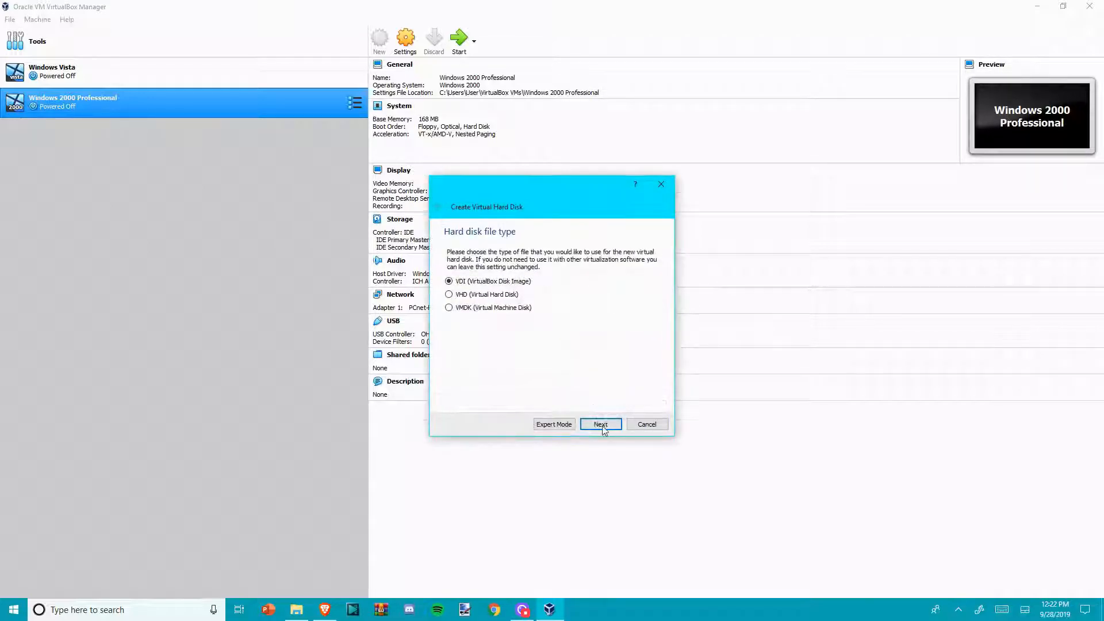
pyautogui.moveTo(504, 332)
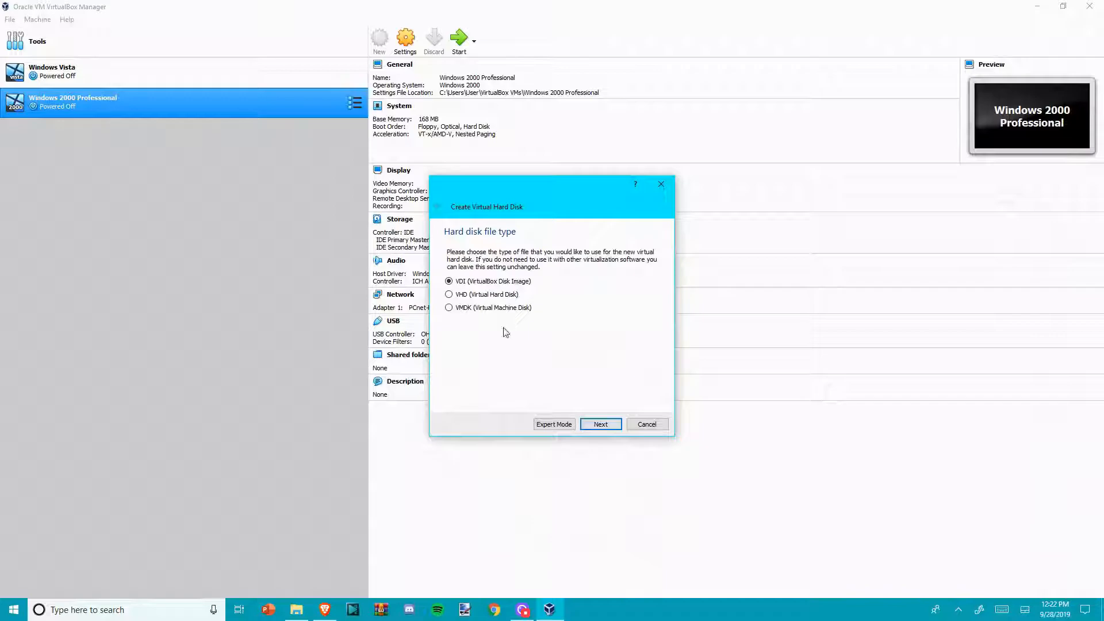
pyautogui.moveTo(600, 423)
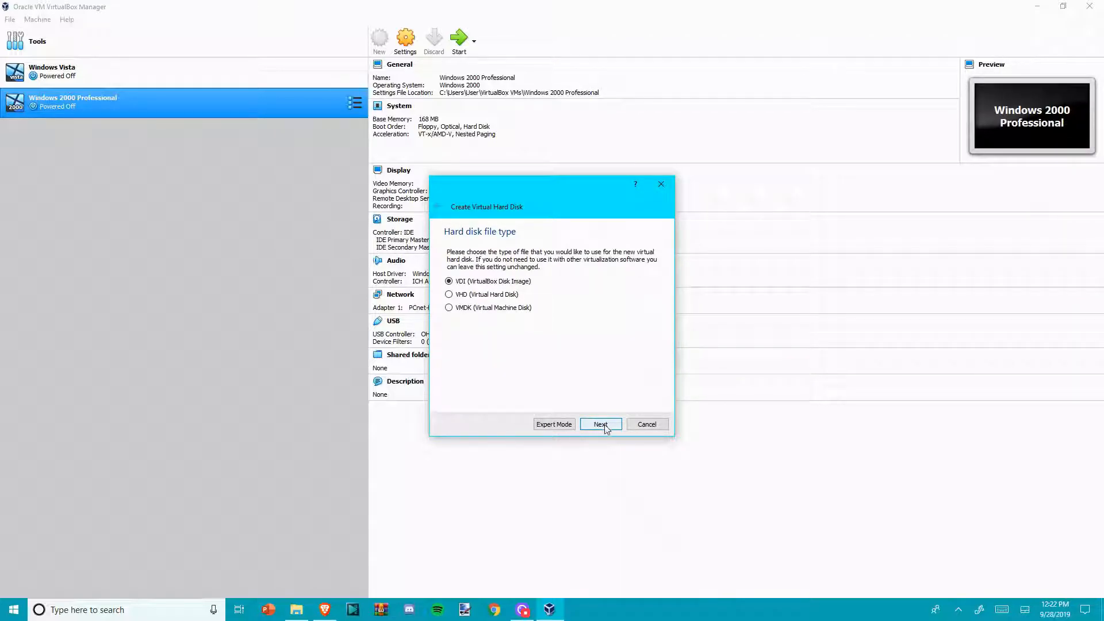
pyautogui.click(600, 423)
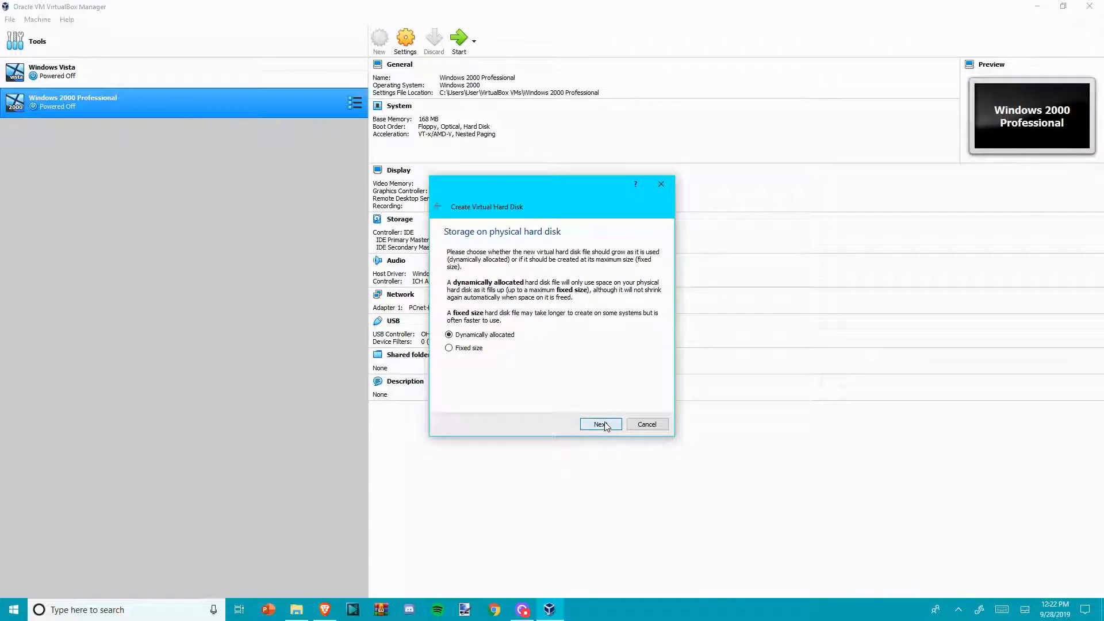
pyautogui.click(599, 424)
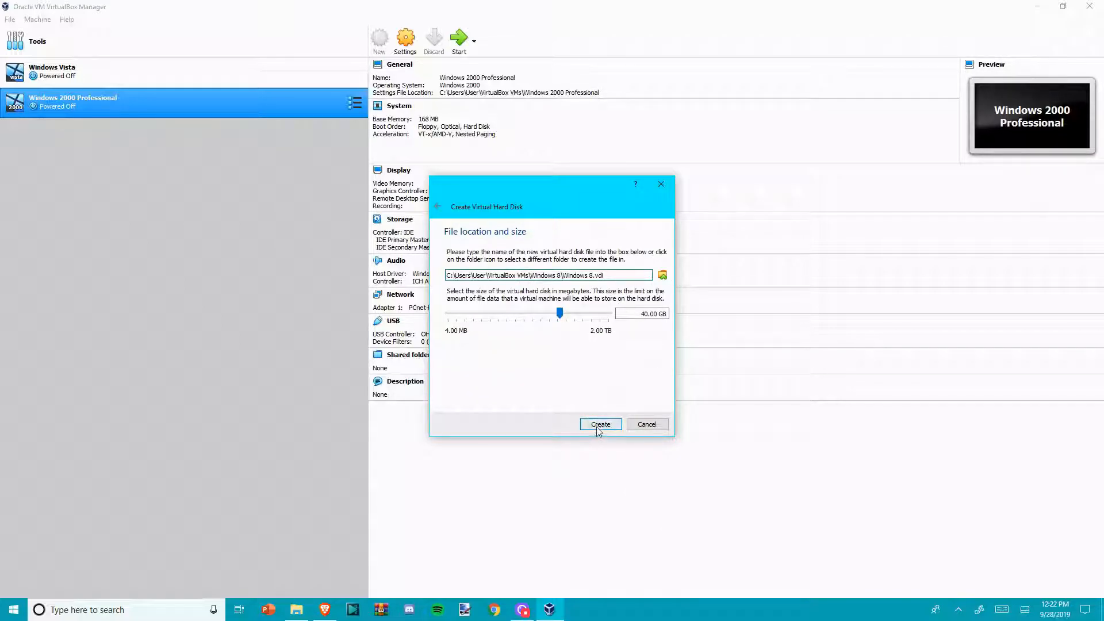
pyautogui.click(600, 424)
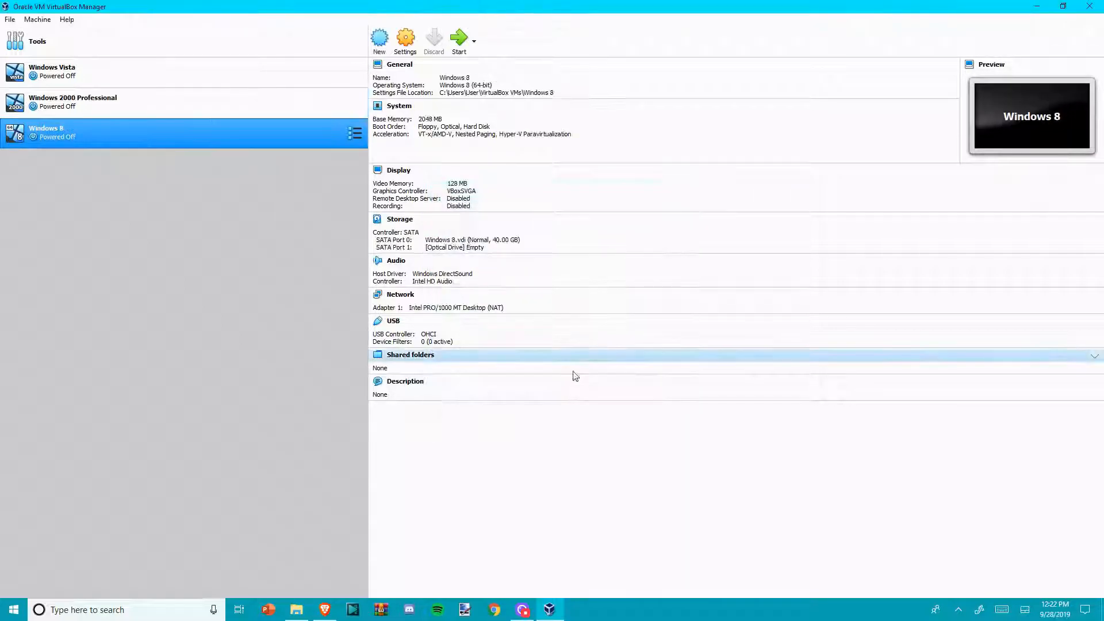
pyautogui.moveTo(406, 40)
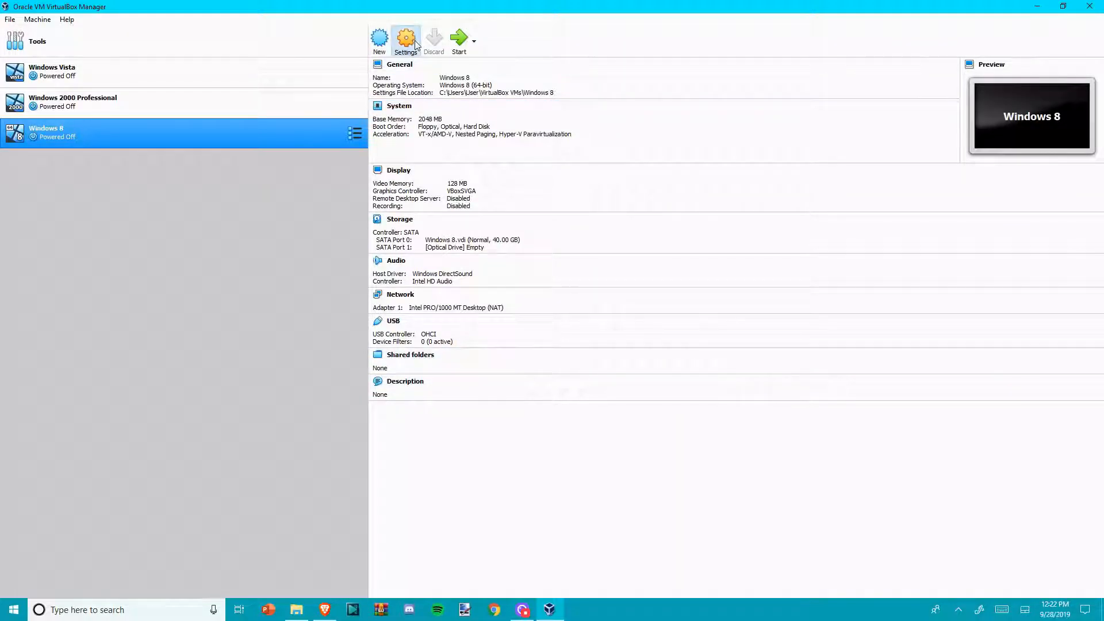
# Step: Browse for a disc image for the Windows 8 machine's empty optical drive in Storage settings
pyautogui.click(405, 39)
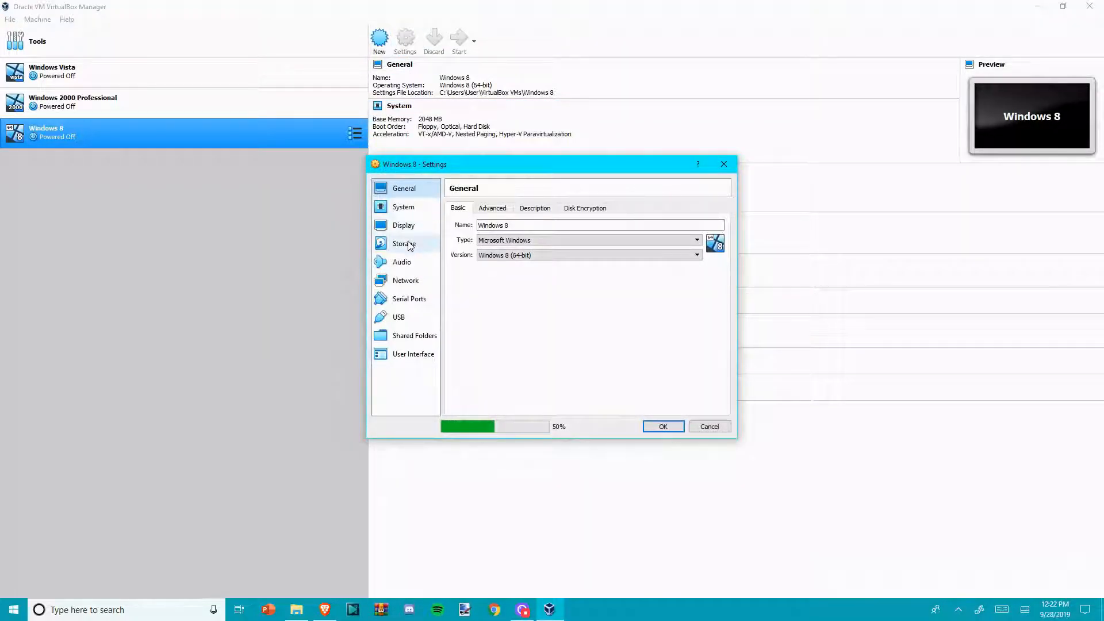
pyautogui.click(404, 243)
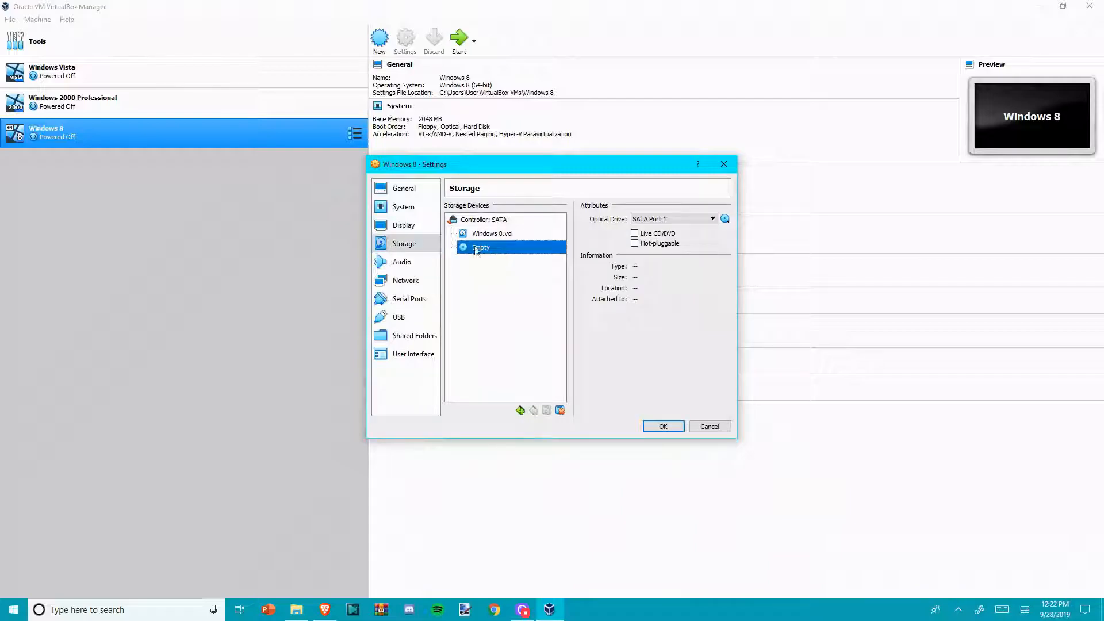
pyautogui.click(724, 219)
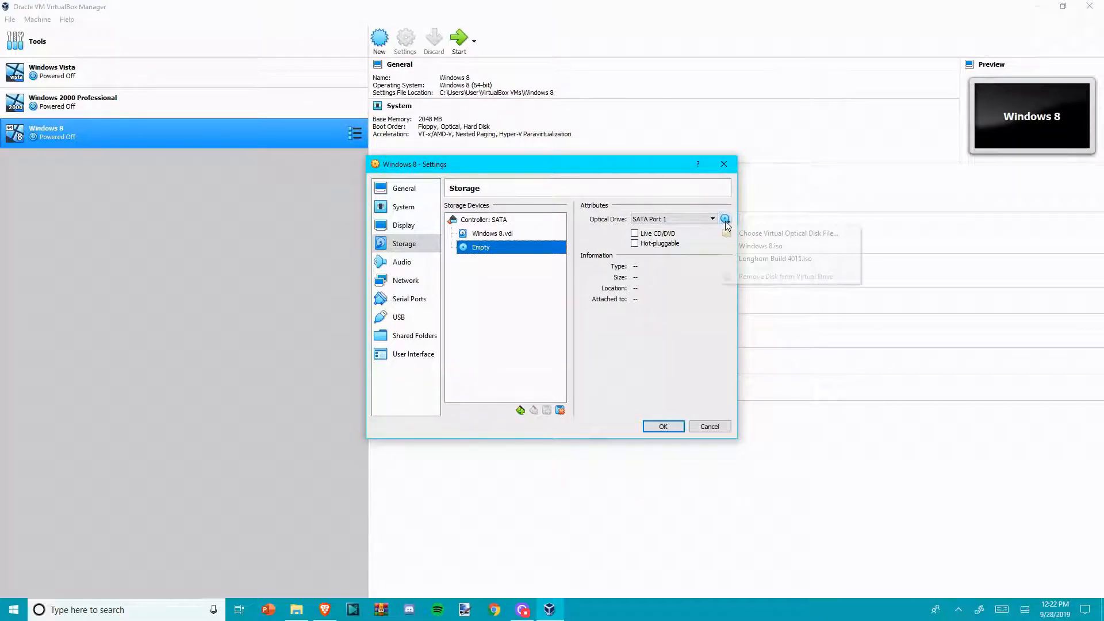
pyautogui.click(786, 232)
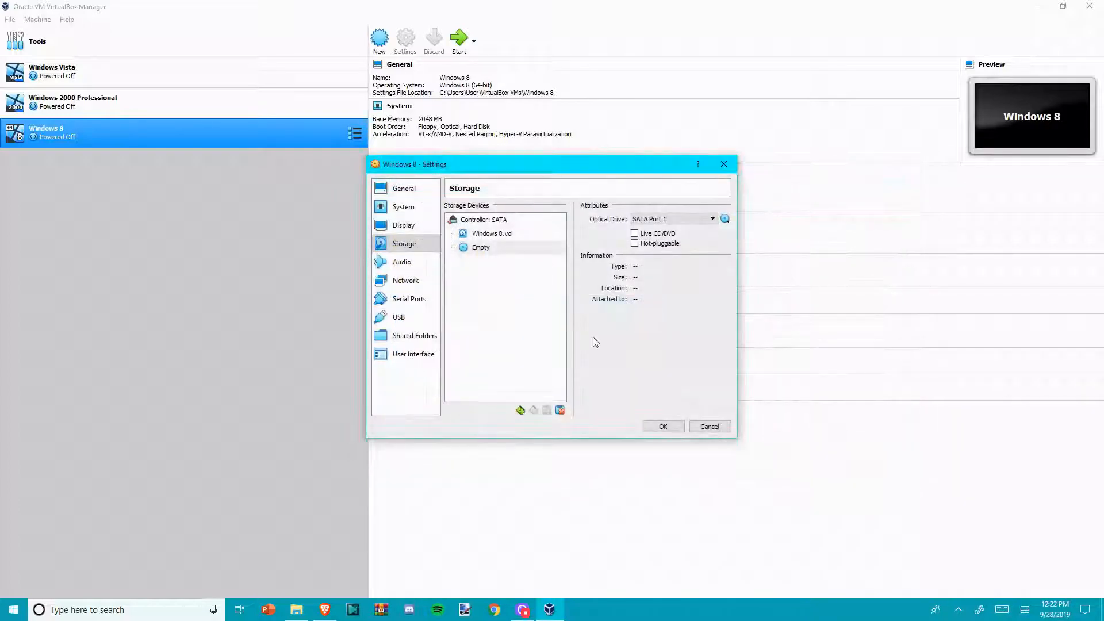
pyautogui.click(661, 426)
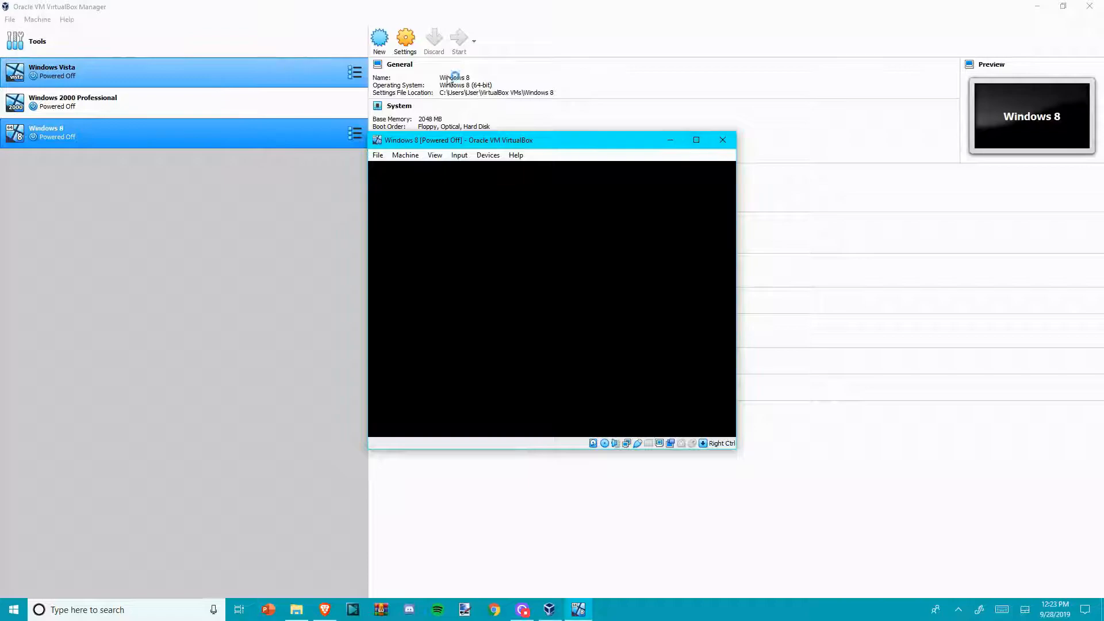
# Step: Start the Windows 8 VM and switch its display to Scaled Mode
pyautogui.click(458, 39)
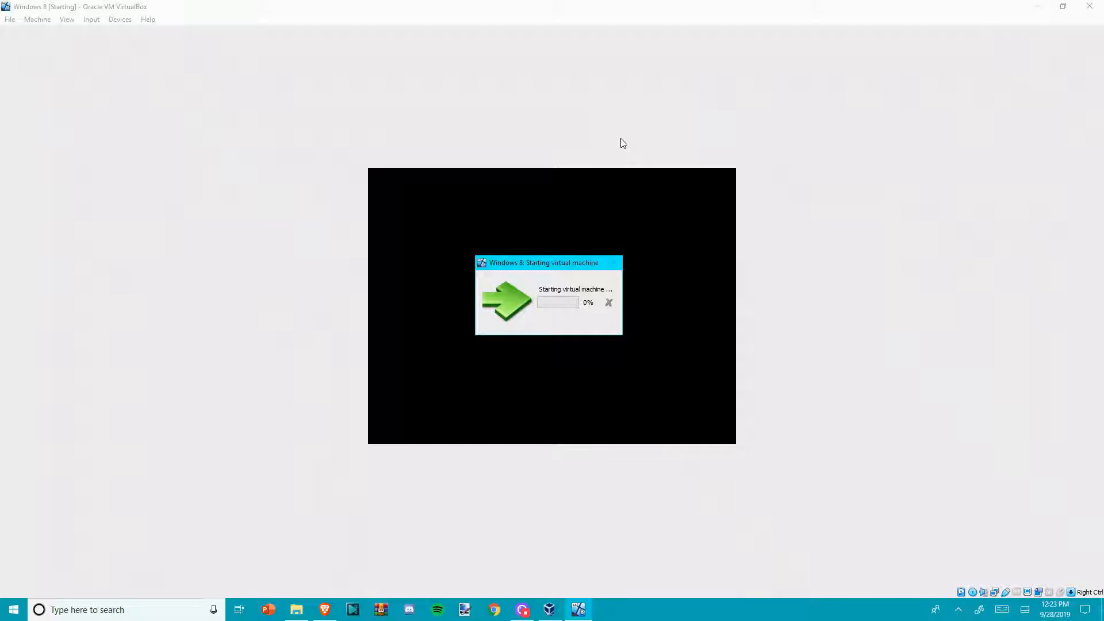
pyautogui.moveTo(602, 186)
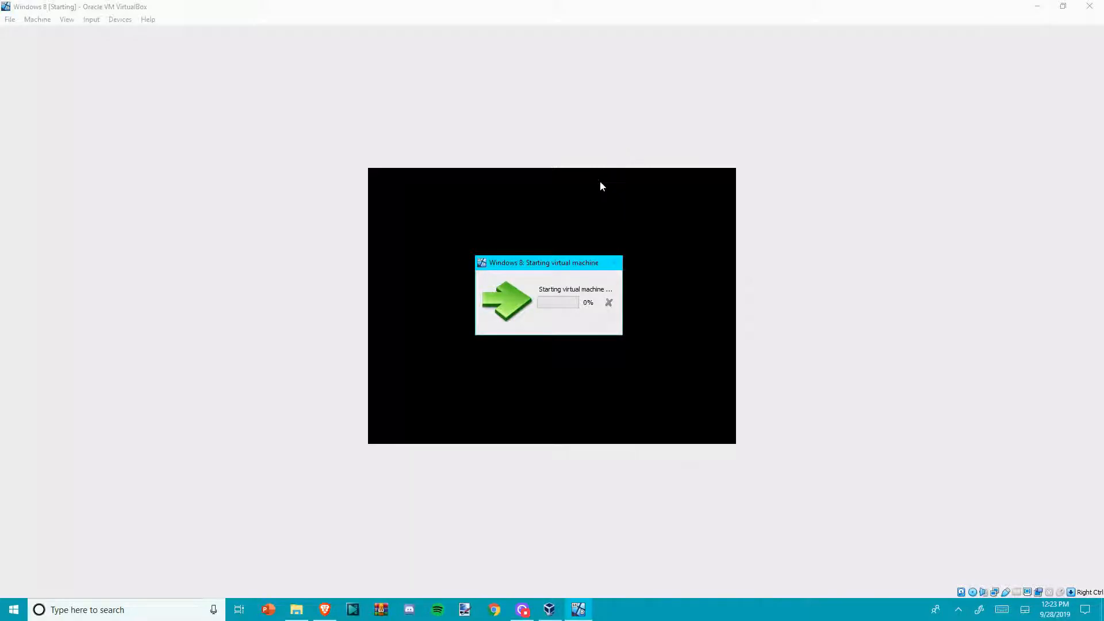
pyautogui.moveTo(648, 125)
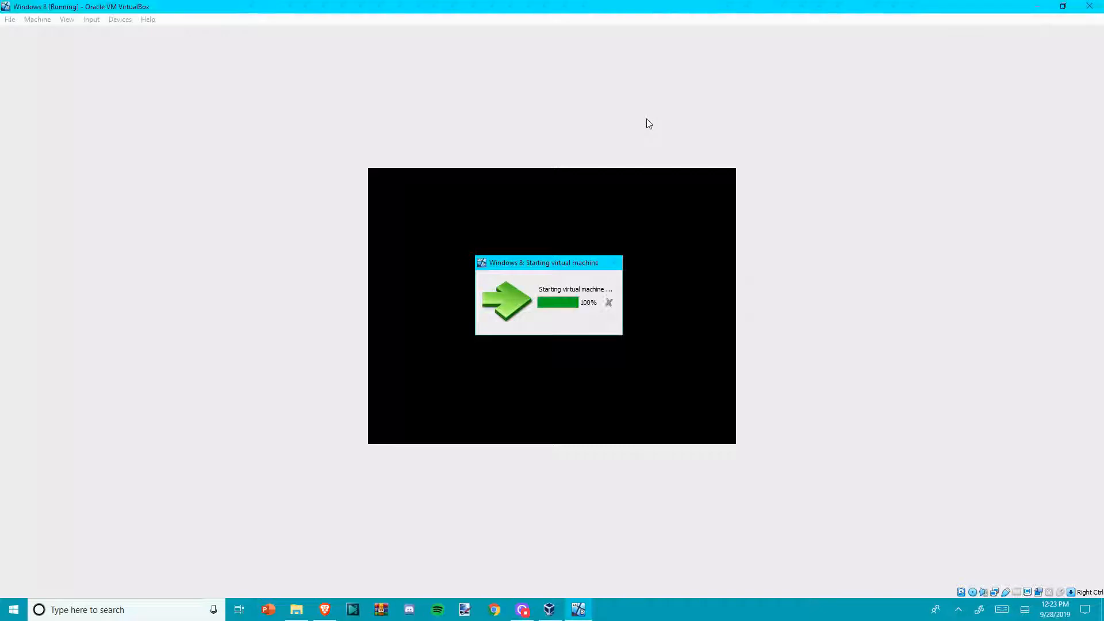
pyautogui.click(66, 19)
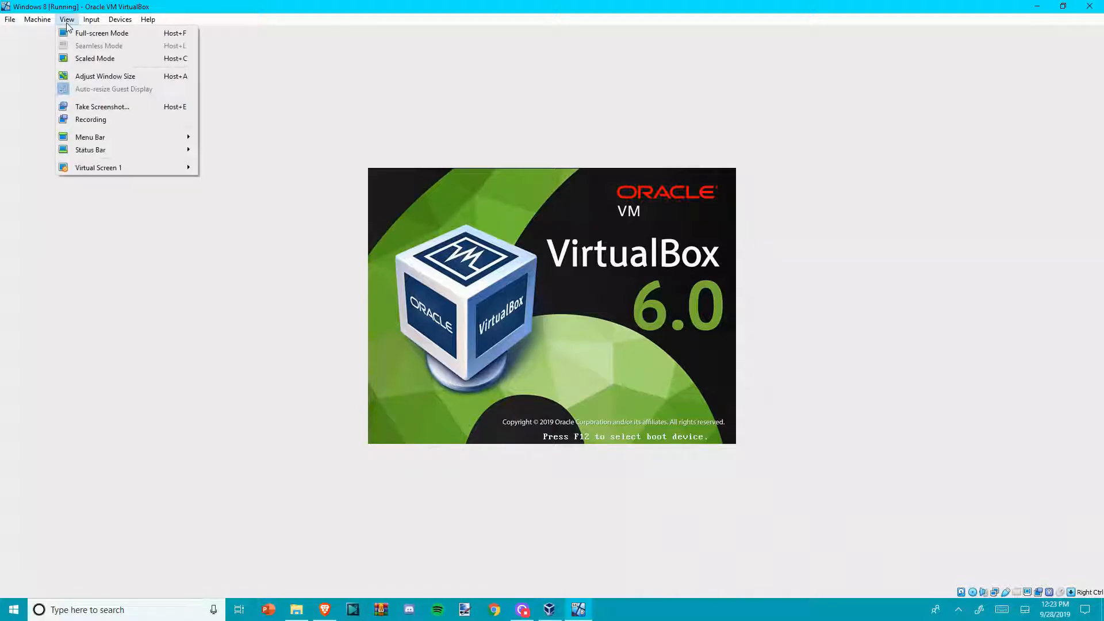
pyautogui.moveTo(94, 59)
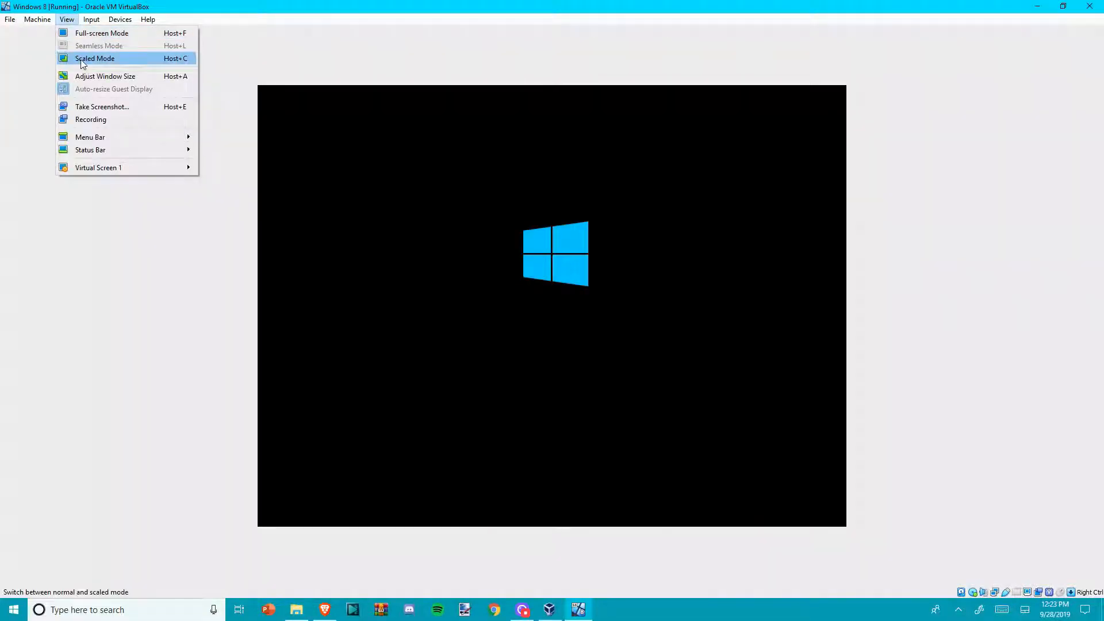
pyautogui.click(94, 58)
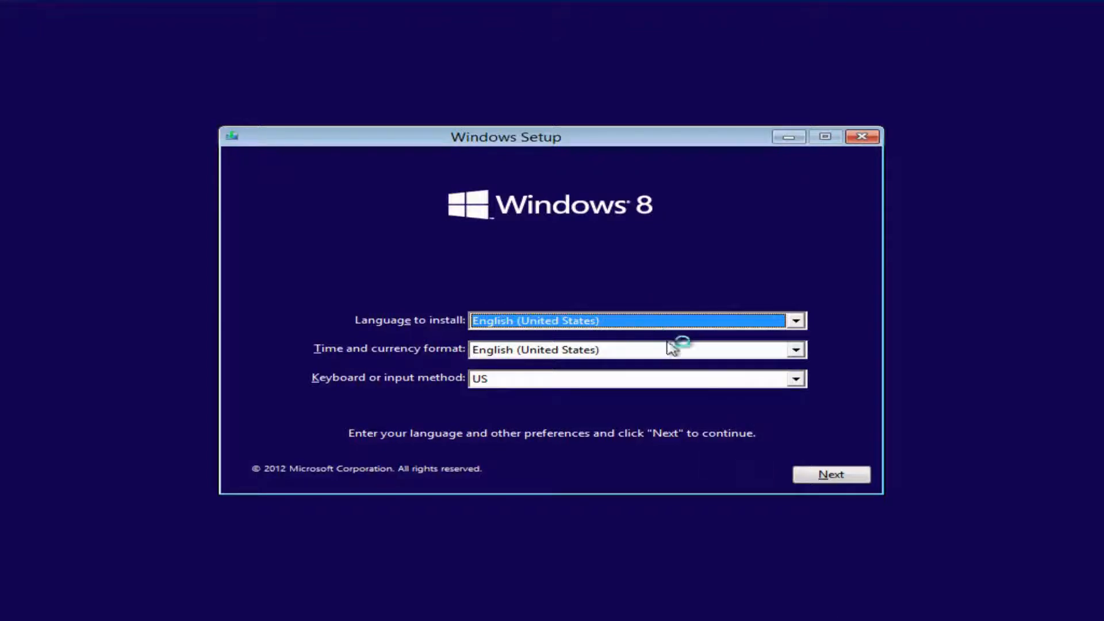
pyautogui.moveTo(830, 473)
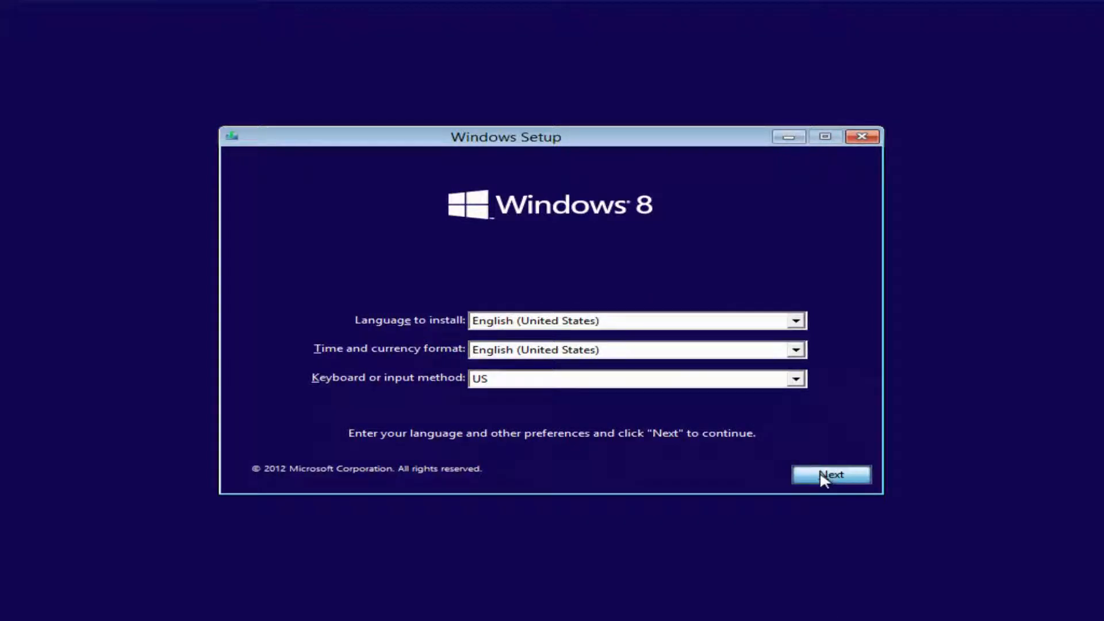
# Step: Accept the default English (United States) language and US keyboard in Setup
pyautogui.click(830, 474)
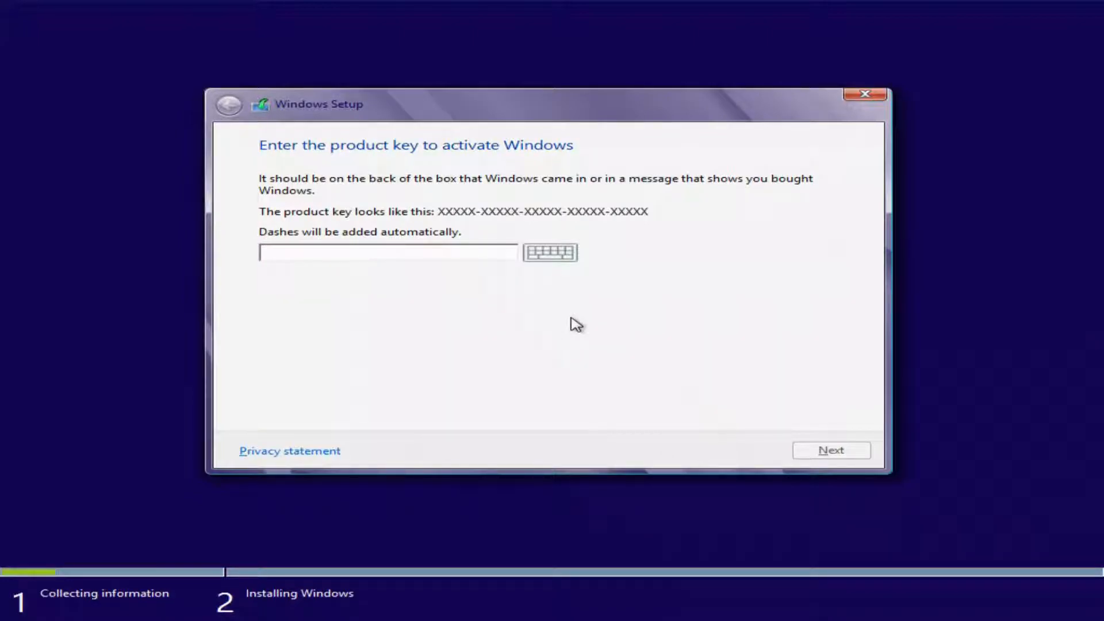
# Step: Pass the product key, accept the license terms, and install onto Drive 0's unallocated space
pyautogui.click(387, 252)
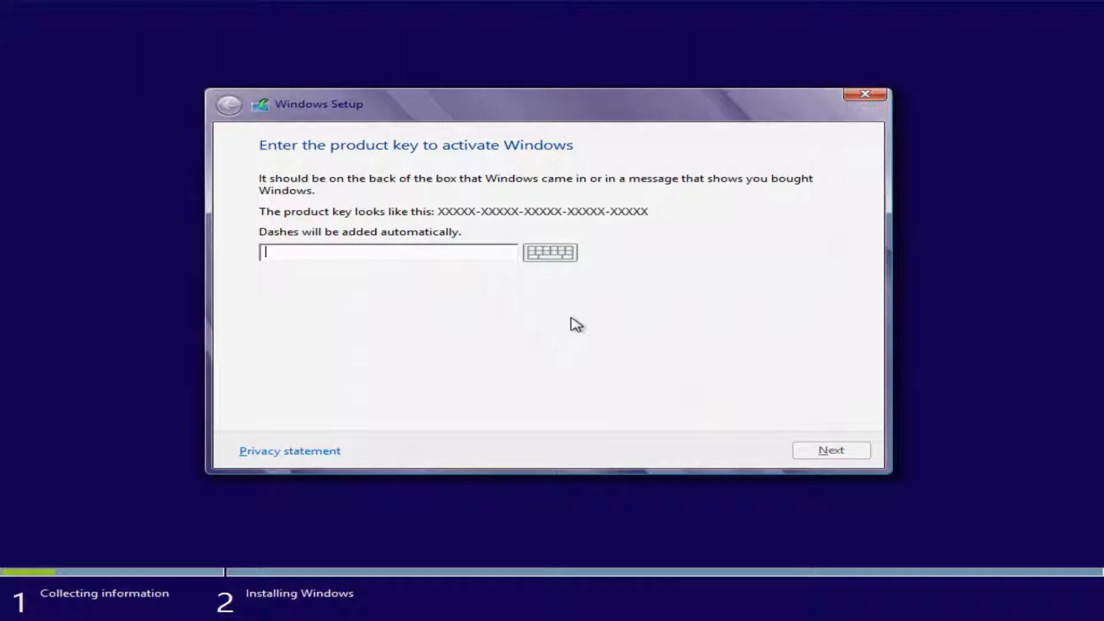
pyautogui.moveTo(588, 305)
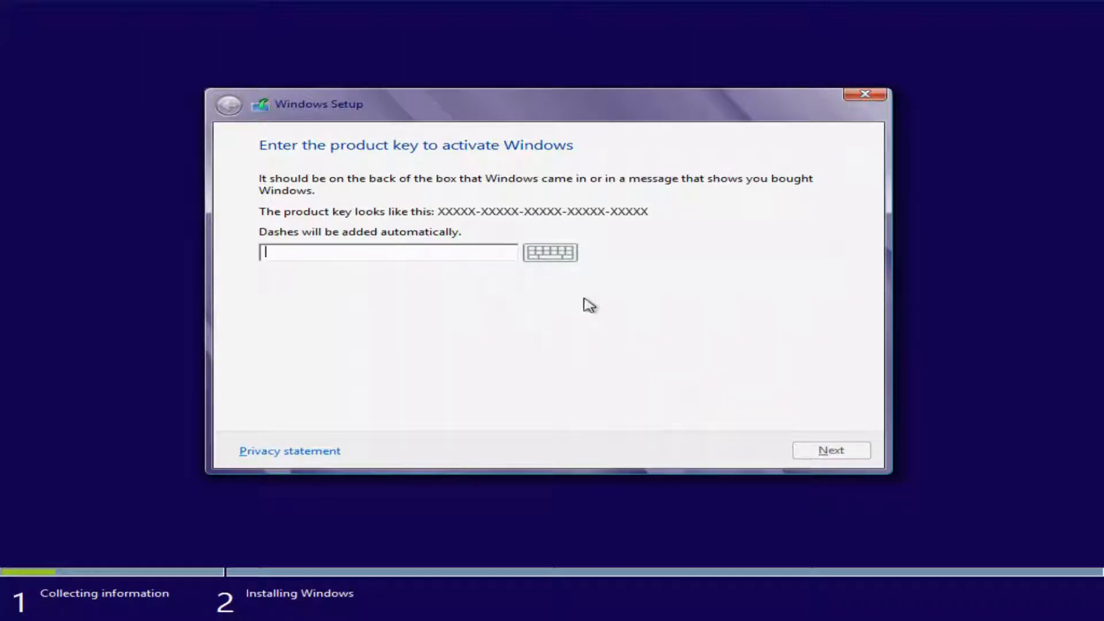
pyautogui.moveTo(600, 261)
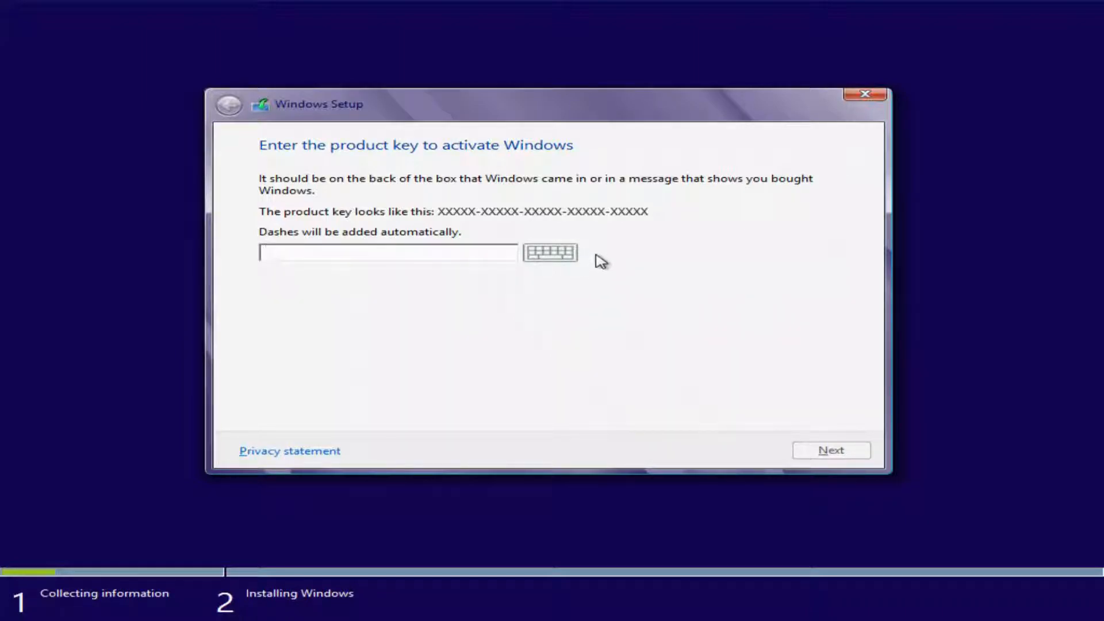
pyautogui.moveTo(652, 274)
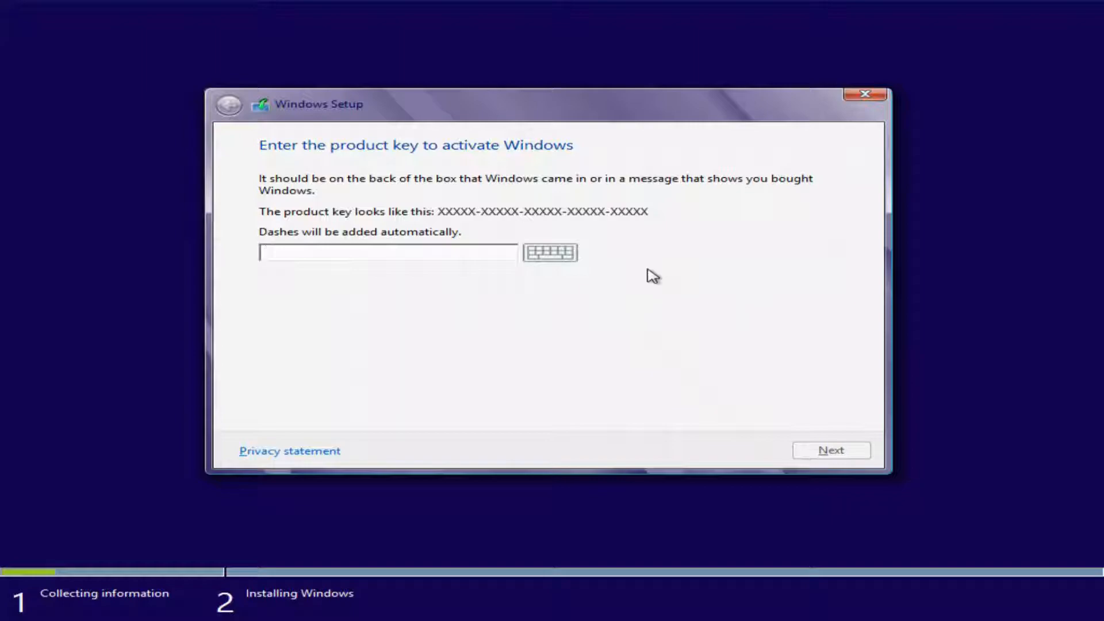
pyautogui.moveTo(773, 361)
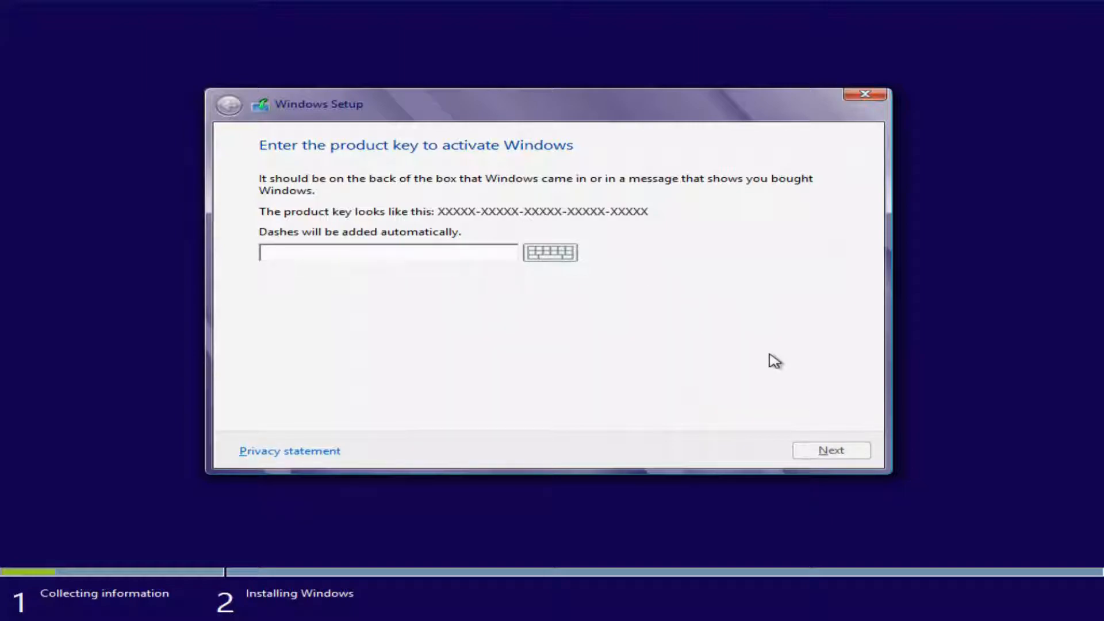
pyautogui.click(830, 450)
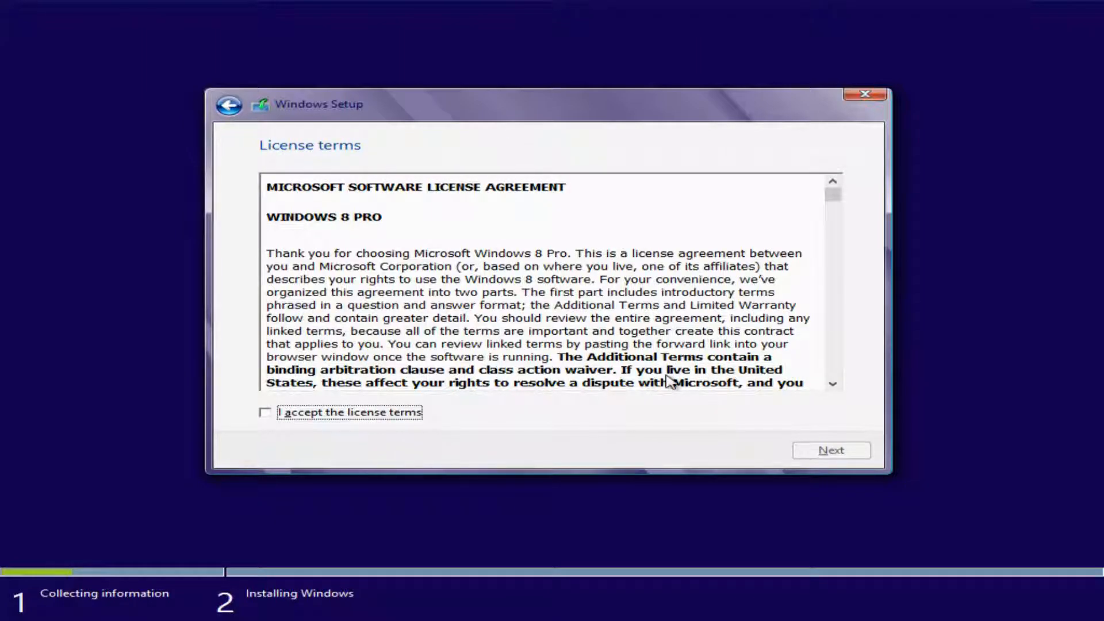
pyautogui.moveTo(493, 414)
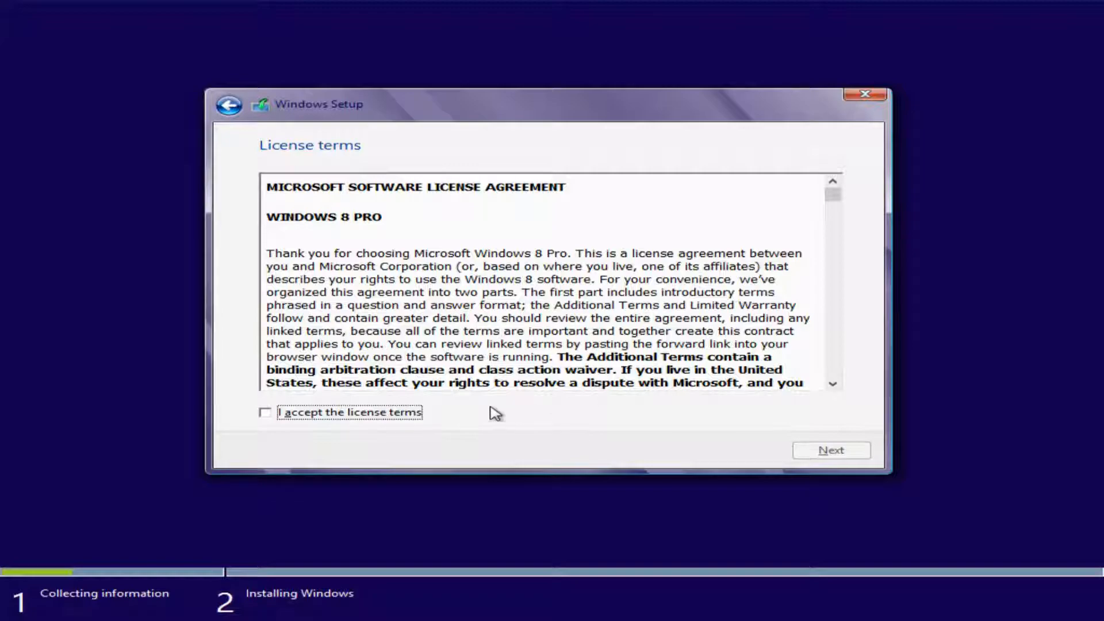
pyautogui.click(266, 412)
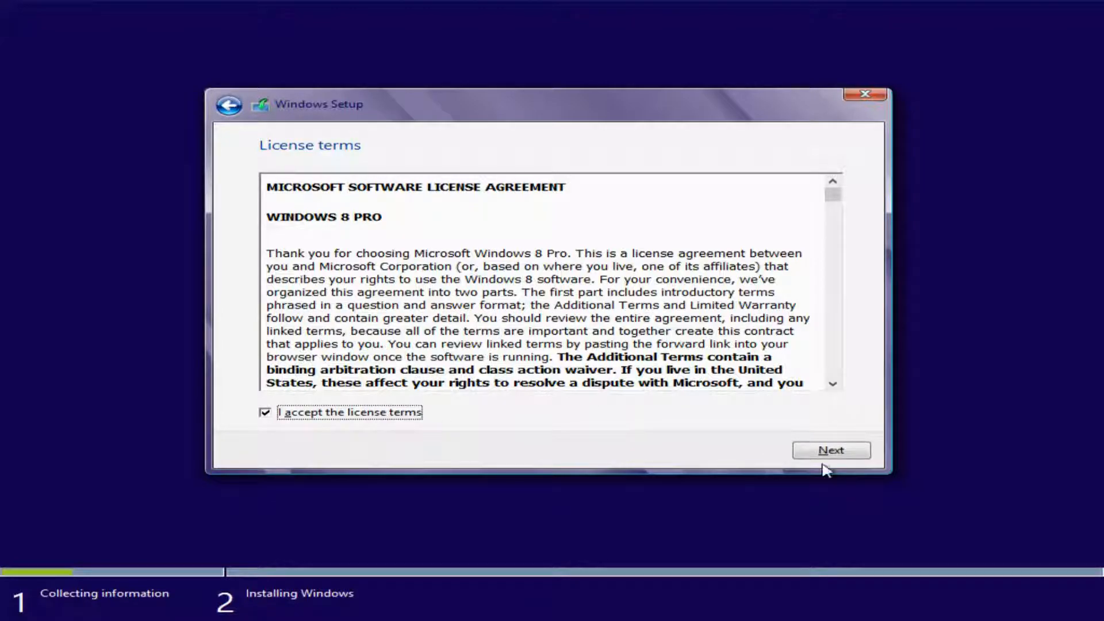
pyautogui.click(831, 449)
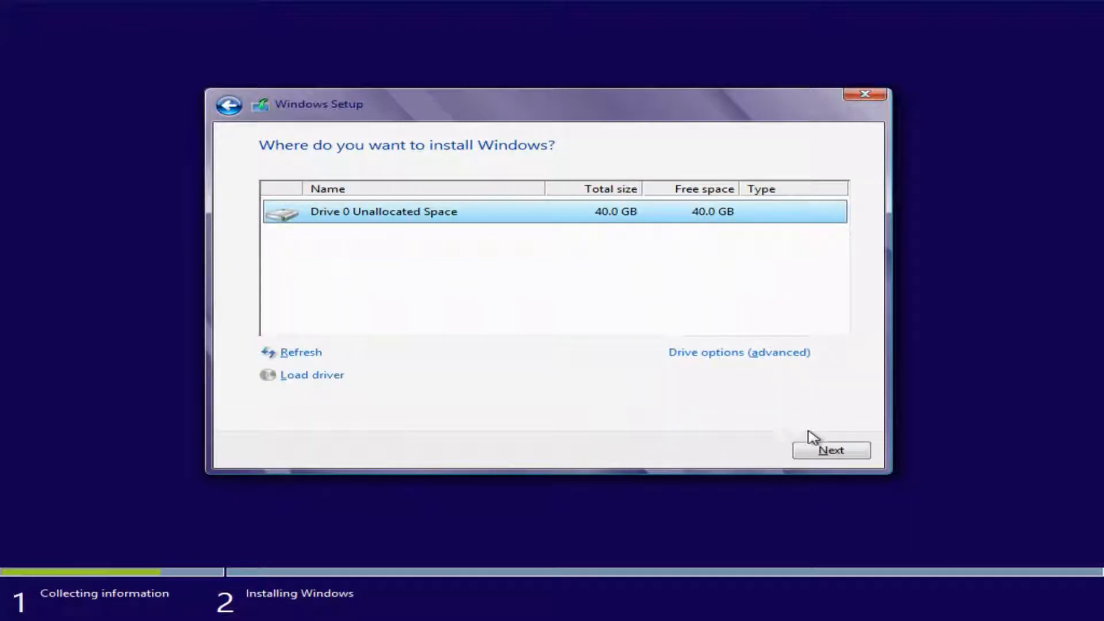
pyautogui.click(830, 450)
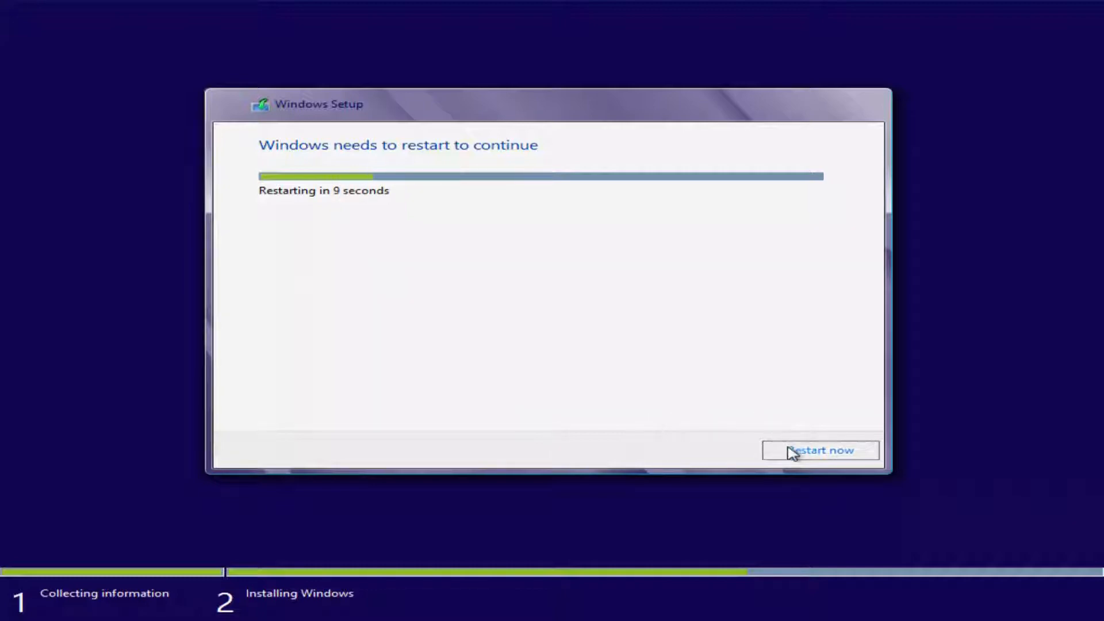
# Step: Restart now when Setup says Windows needs to restart
pyautogui.click(819, 449)
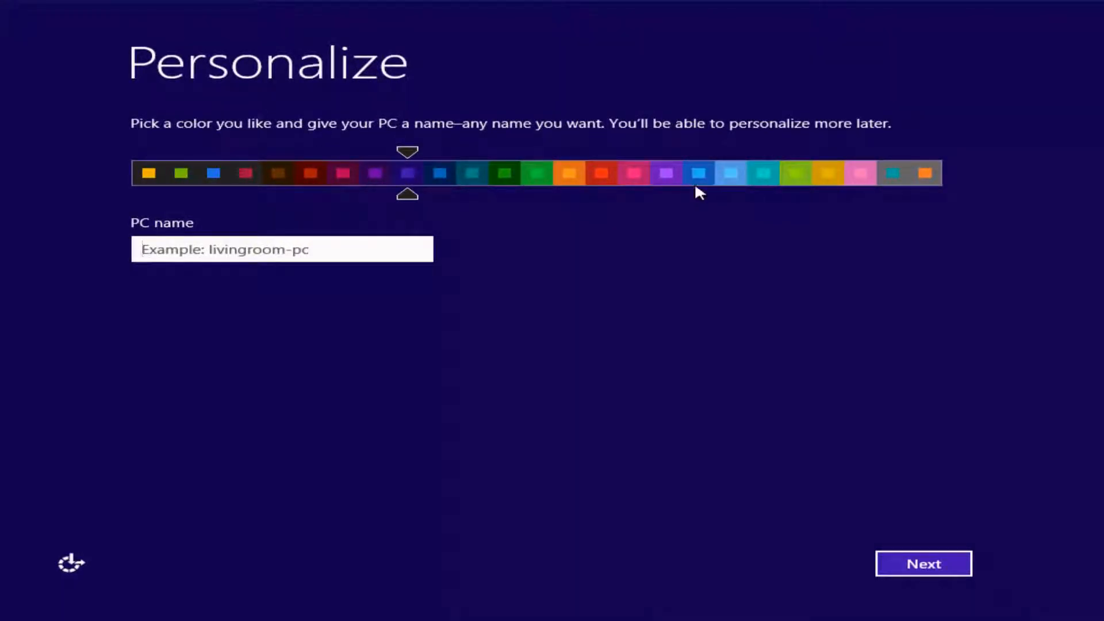
# Step: Pick the blue colour, name the PC 'Jack-PC', and use express settings
pyautogui.click(698, 173)
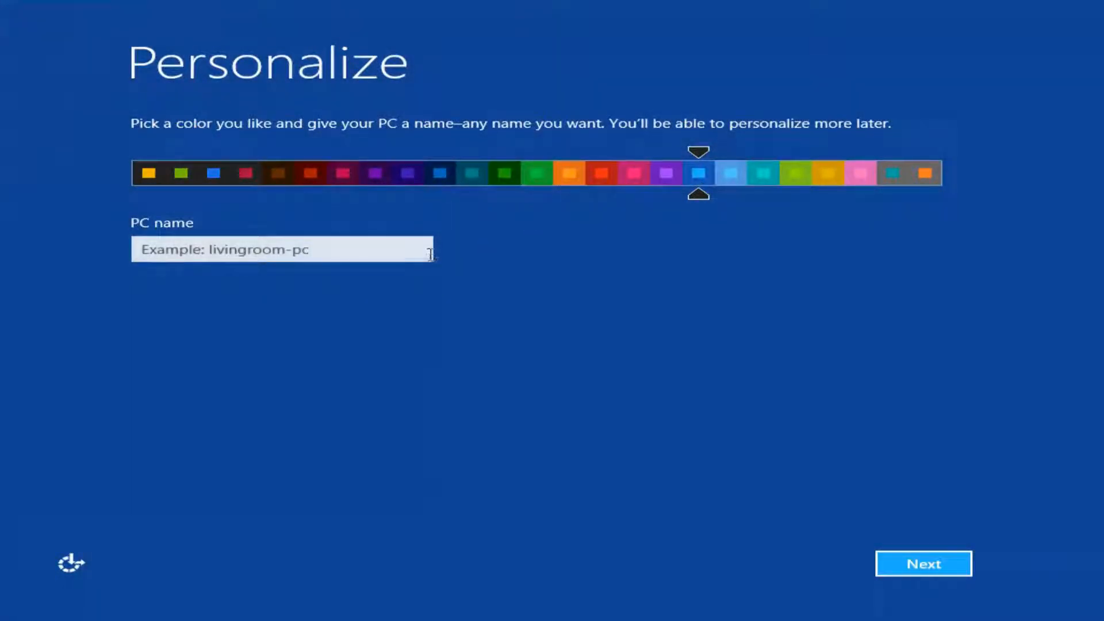
pyautogui.write('Ja')
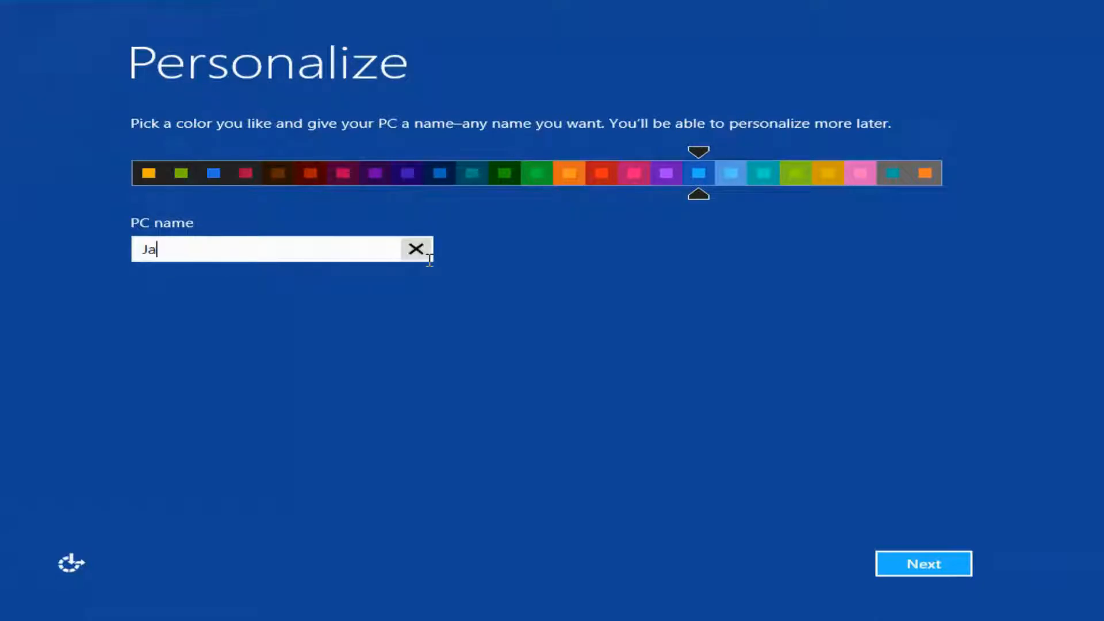
pyautogui.write('ck-PC')
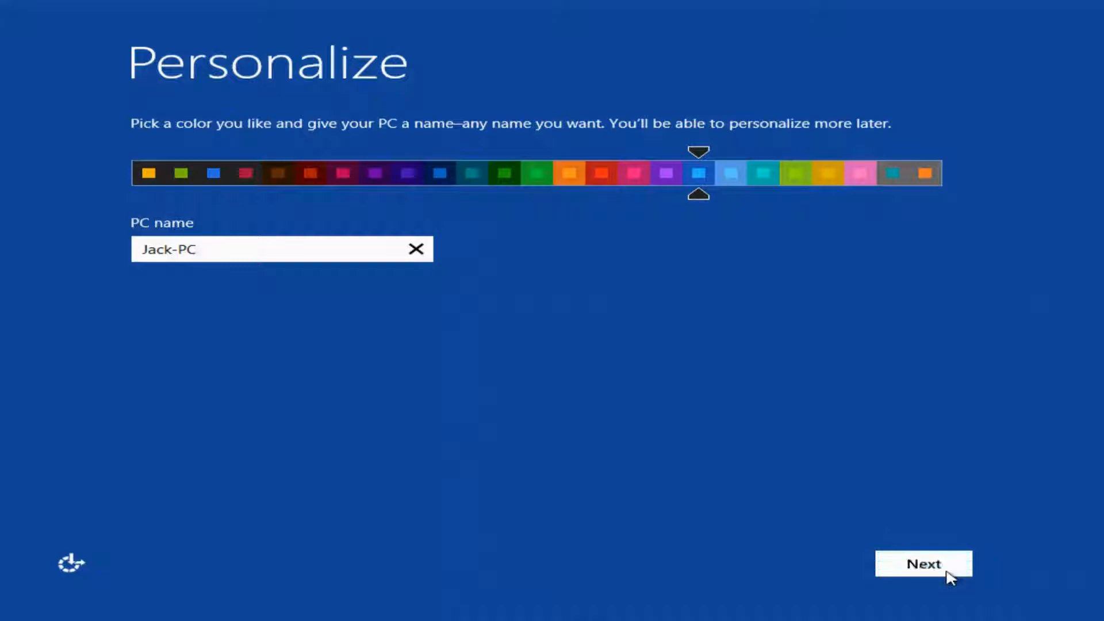
pyautogui.click(923, 563)
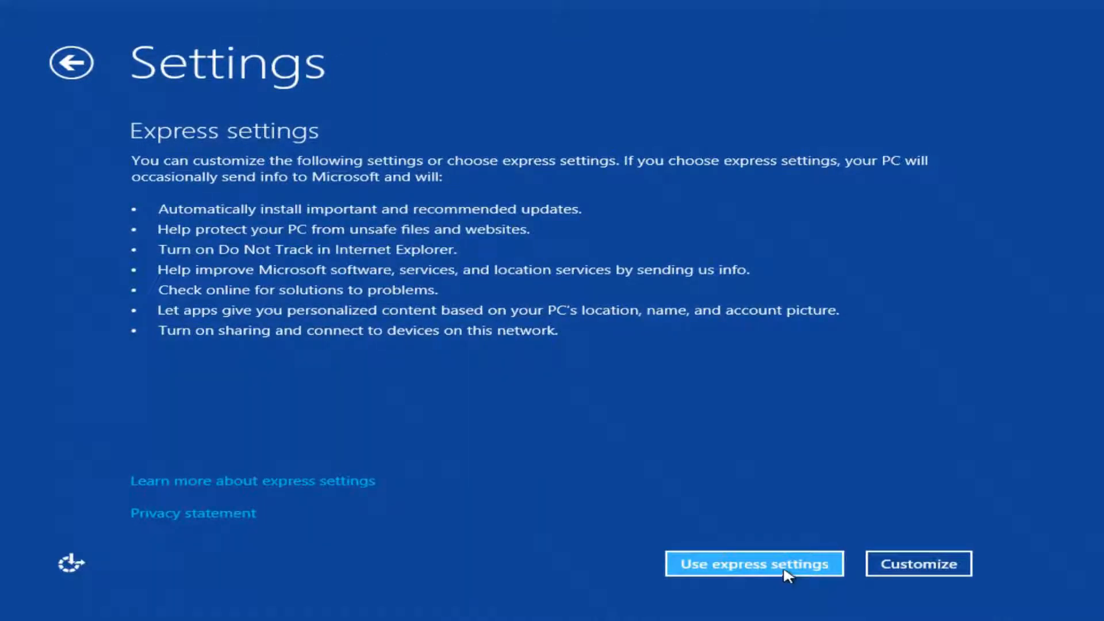
pyautogui.moveTo(721, 517)
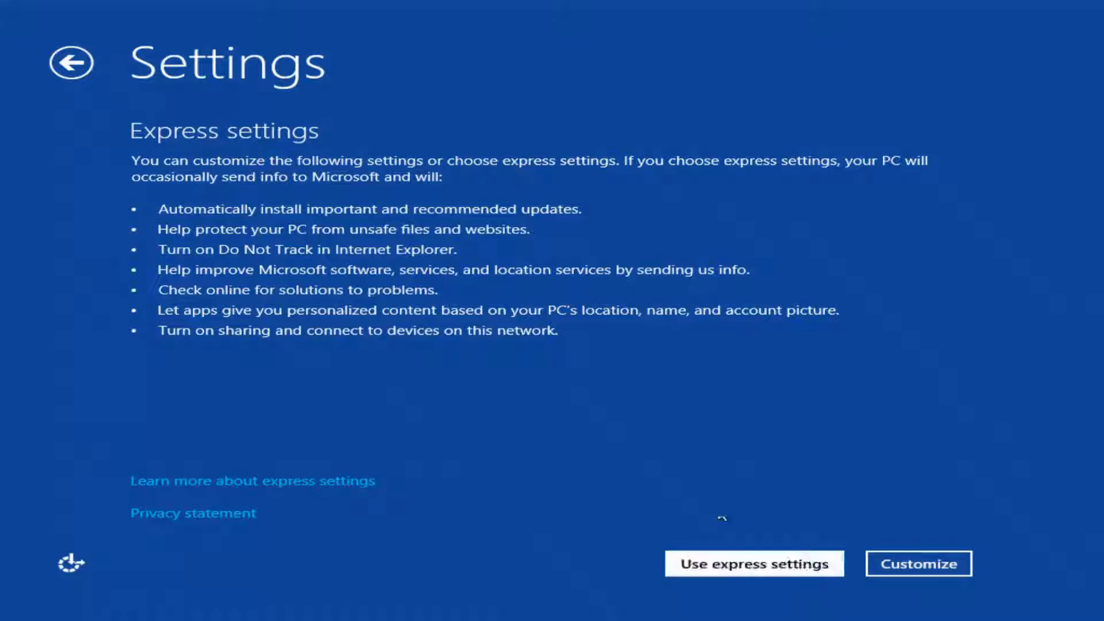
pyautogui.click(753, 563)
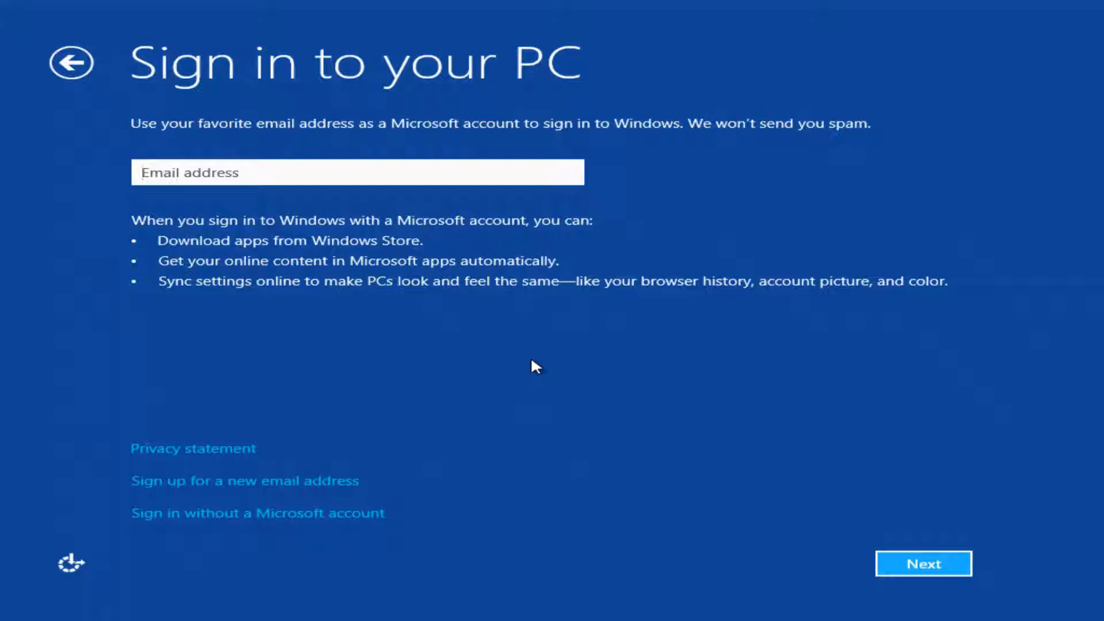
pyautogui.click(923, 563)
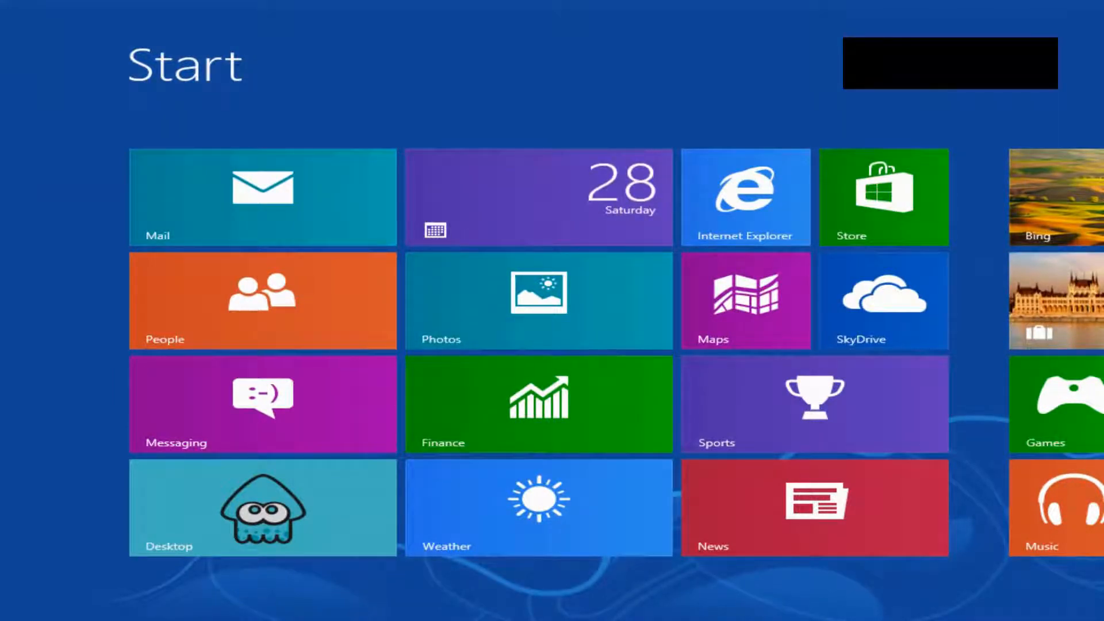
# Step: Open the Desktop tile from the Start screen to show the squid wallpaper
pyautogui.click(262, 507)
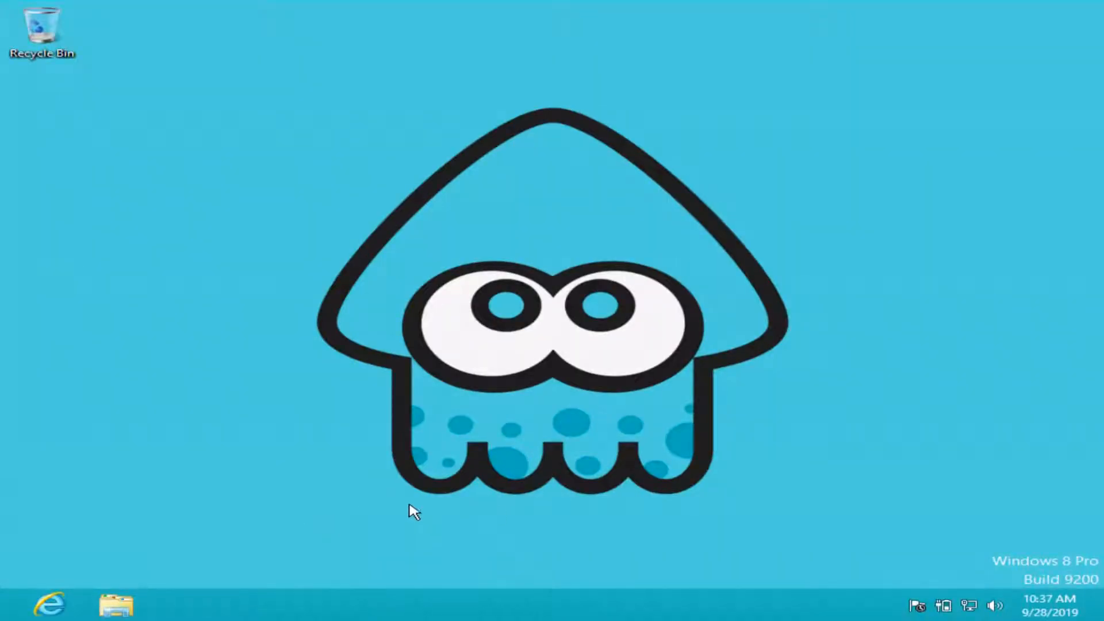
pyautogui.moveTo(1045, 593)
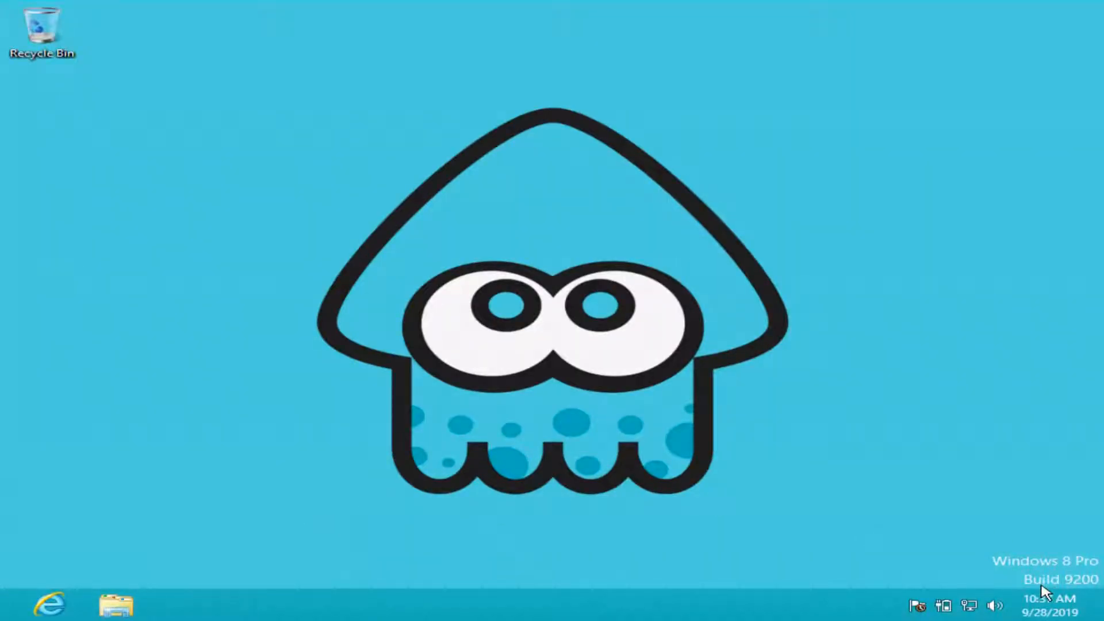
pyautogui.moveTo(1094, 593)
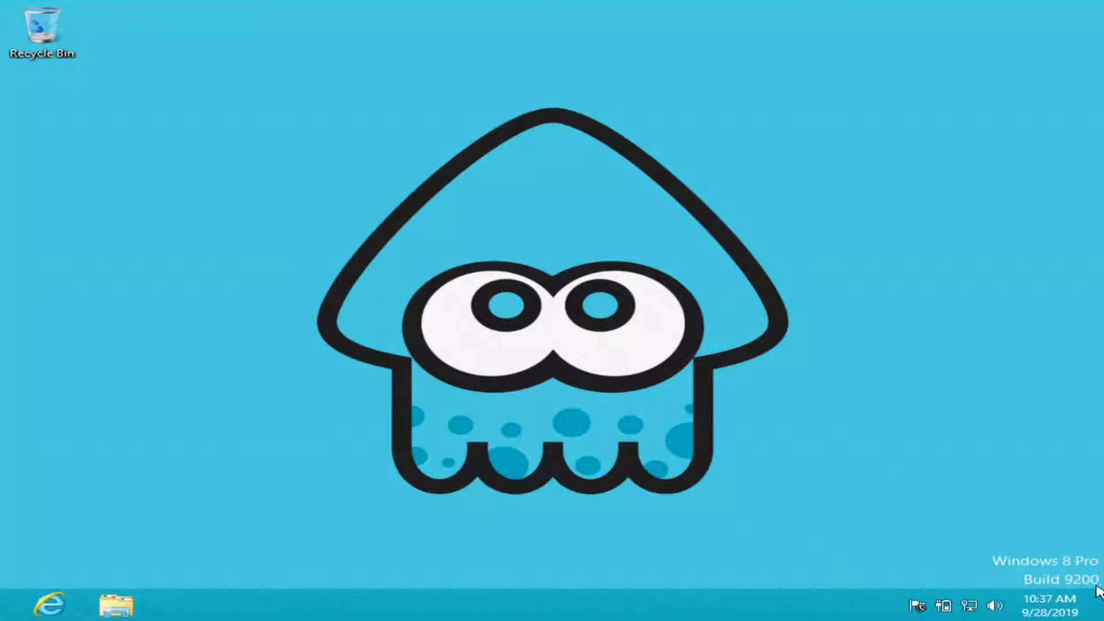
pyautogui.moveTo(549, 495)
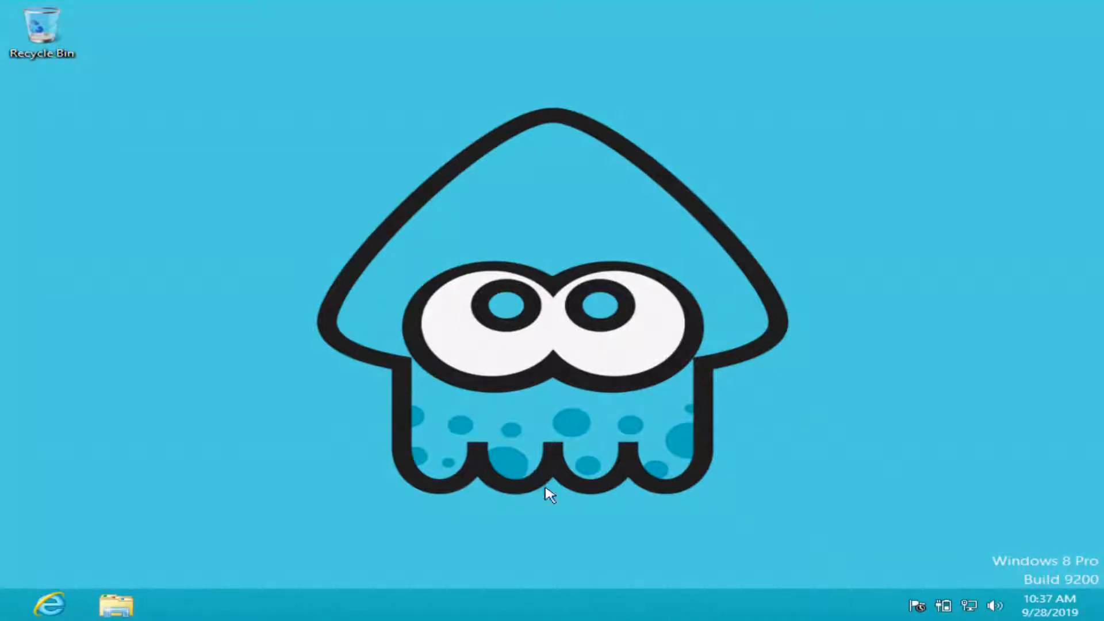
pyautogui.moveTo(350, 307)
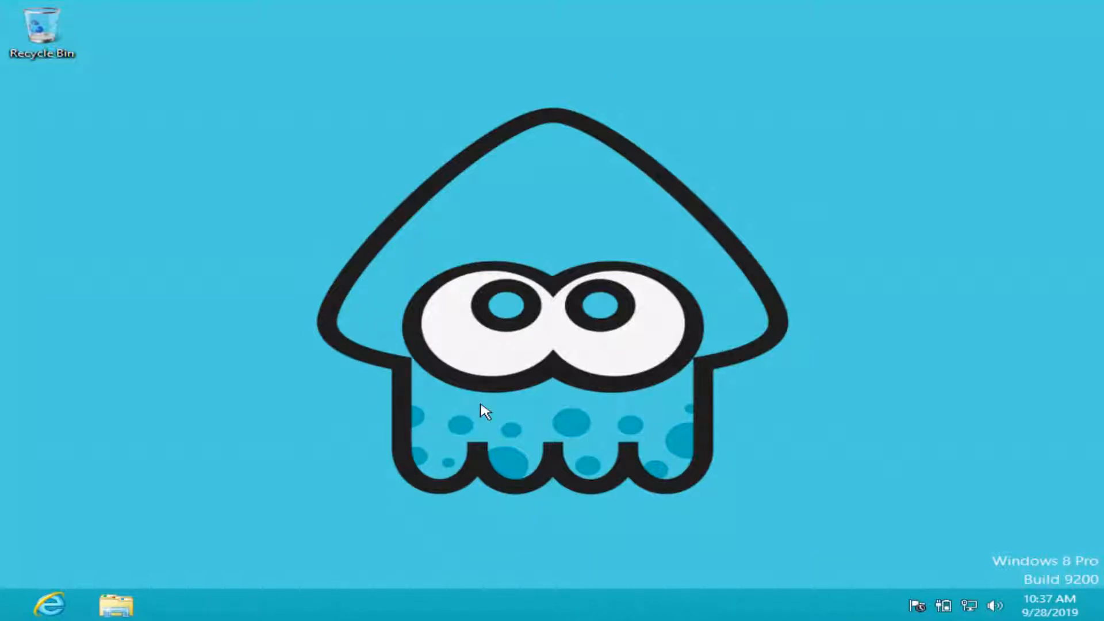
pyautogui.moveTo(341, 462)
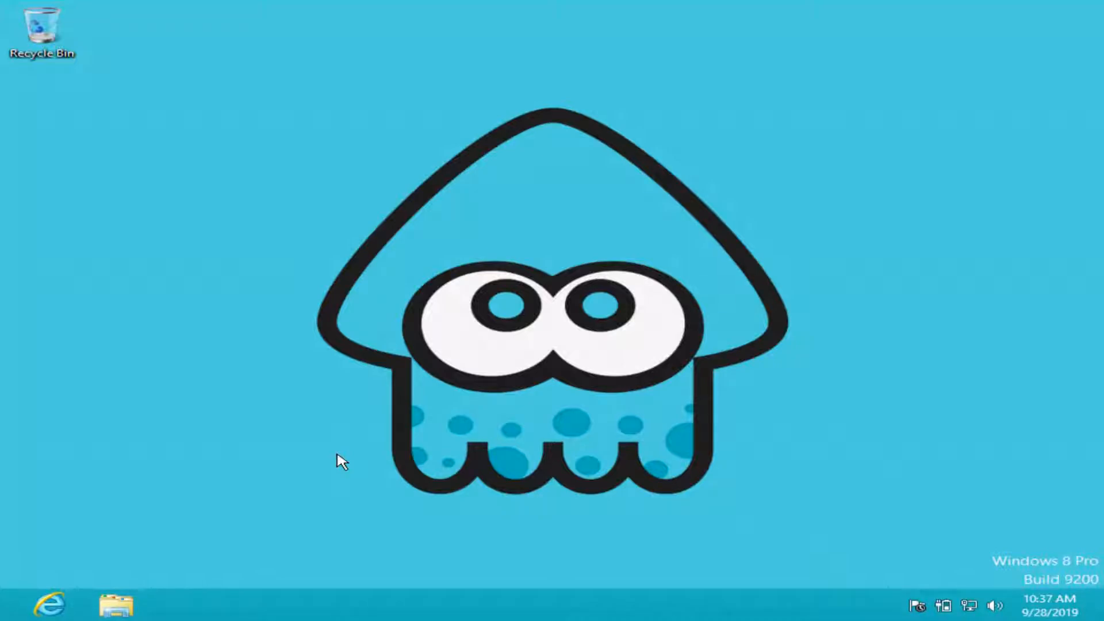
pyautogui.moveTo(331, 456)
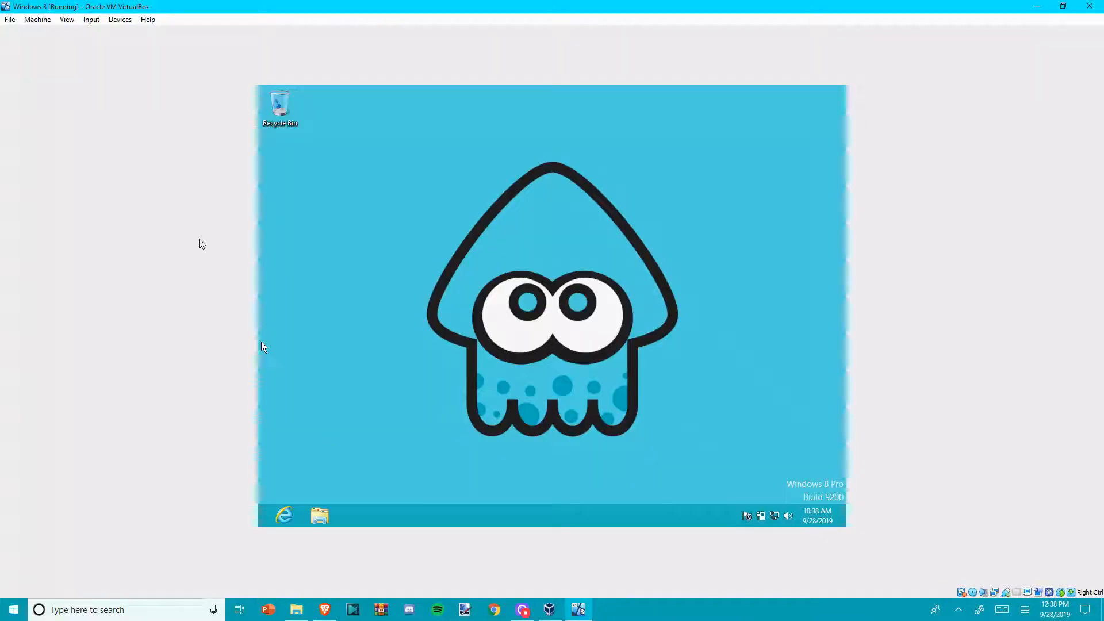
# Step: Open and close the Input menu, then open Devices to insert the Guest Additions CD
pyautogui.click(91, 19)
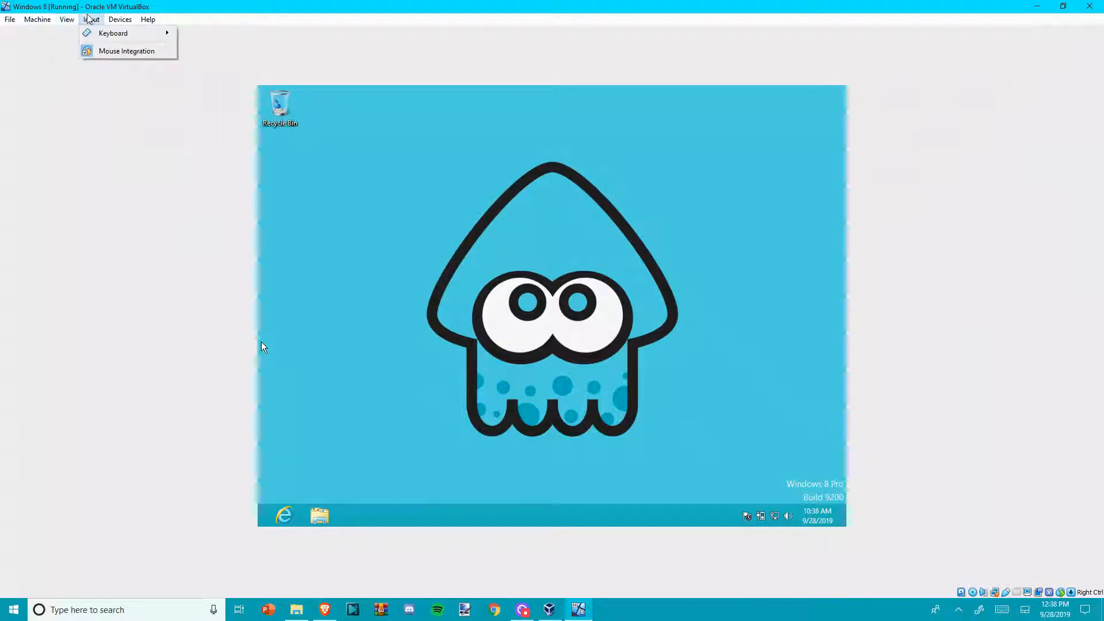
pyautogui.click(120, 19)
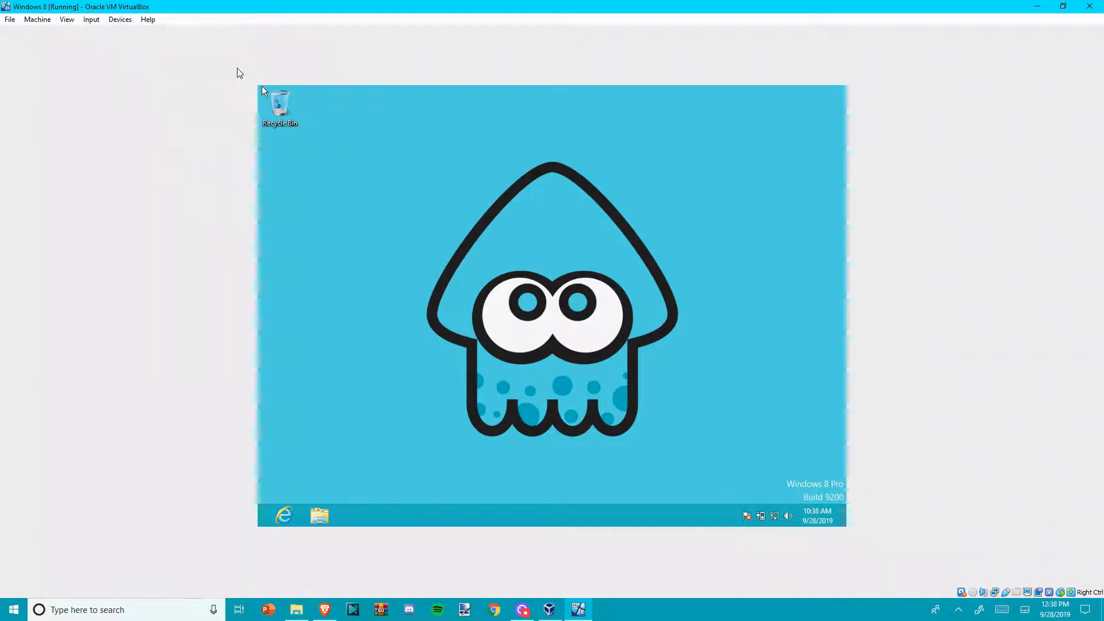
pyautogui.moveTo(392, 179)
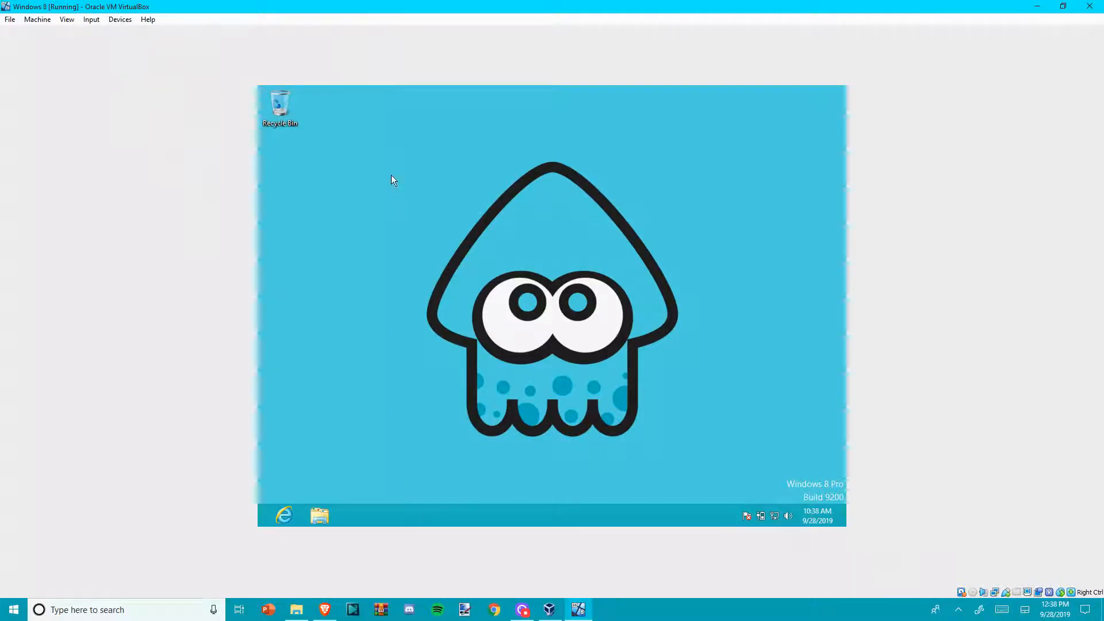
pyautogui.moveTo(405, 328)
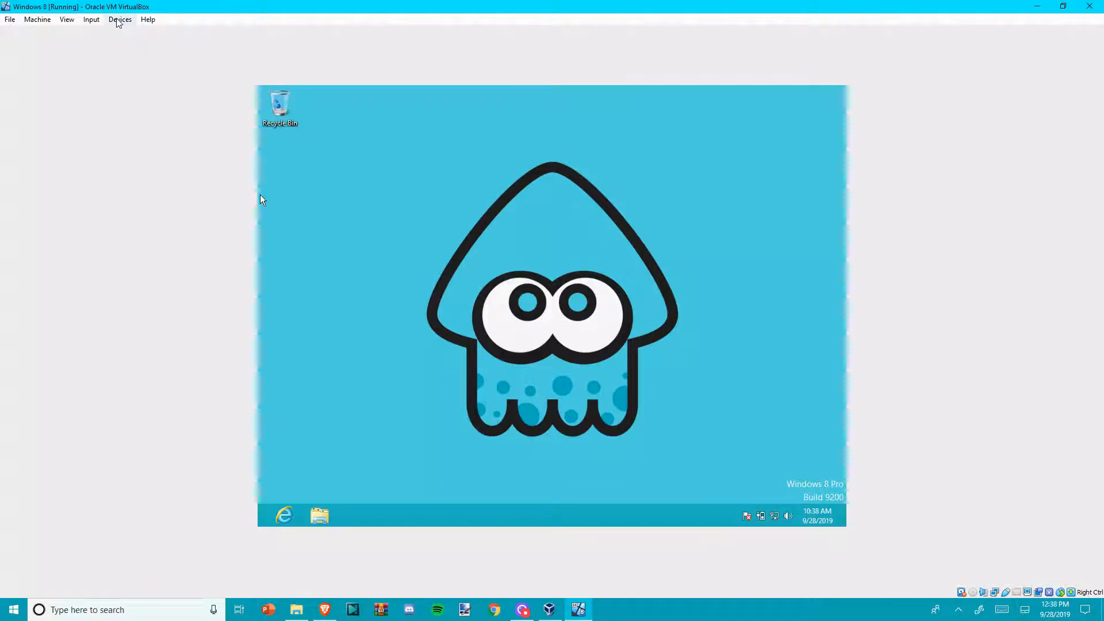
pyautogui.click(120, 19)
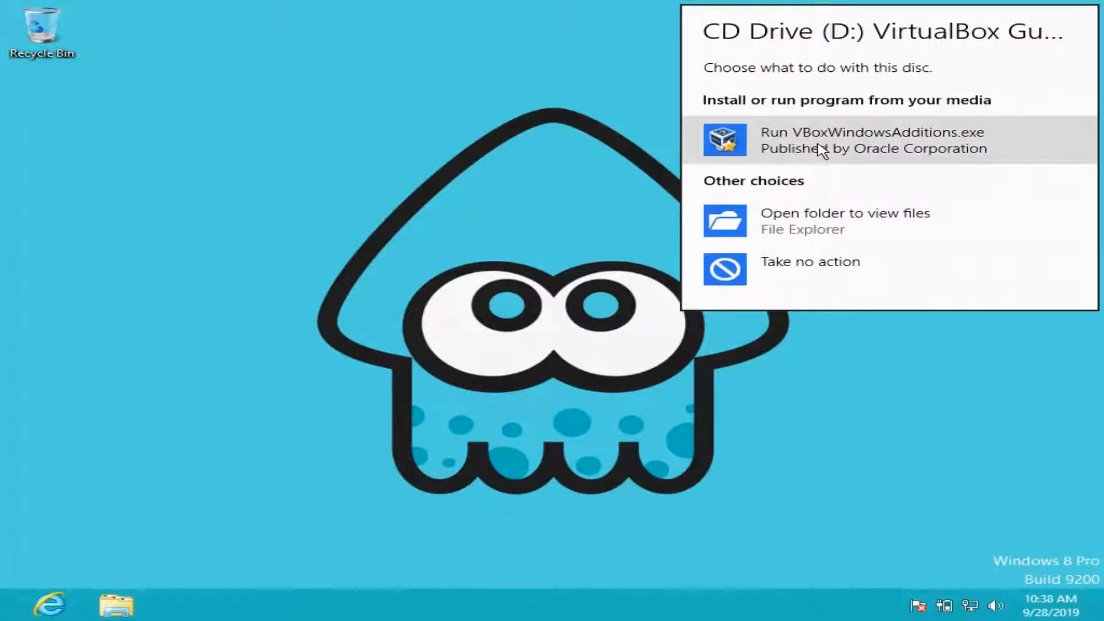
pyautogui.moveTo(855, 148)
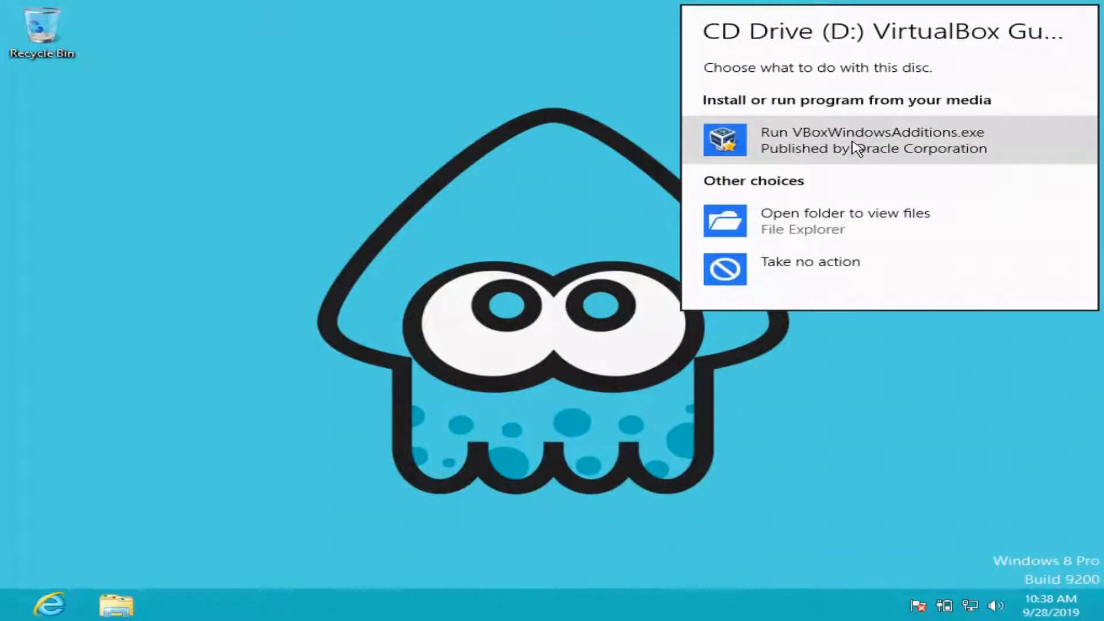
# Step: Run VBoxWindowsAdditions.exe from the AutoPlay prompt and approve the User Account Control request
pyautogui.click(845, 139)
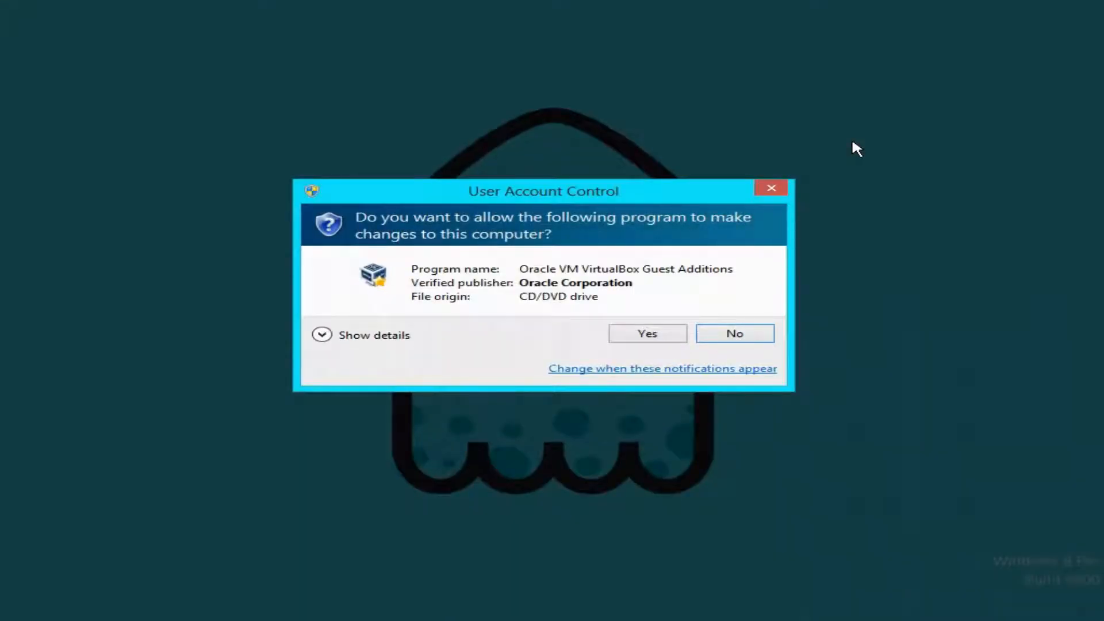
pyautogui.moveTo(648, 351)
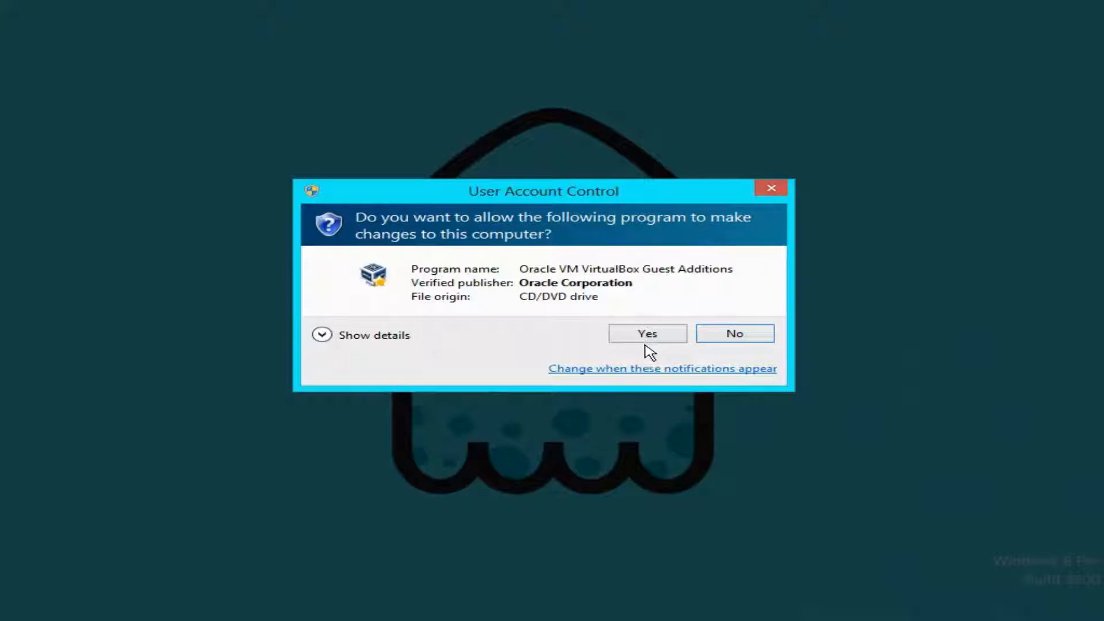
pyautogui.click(646, 332)
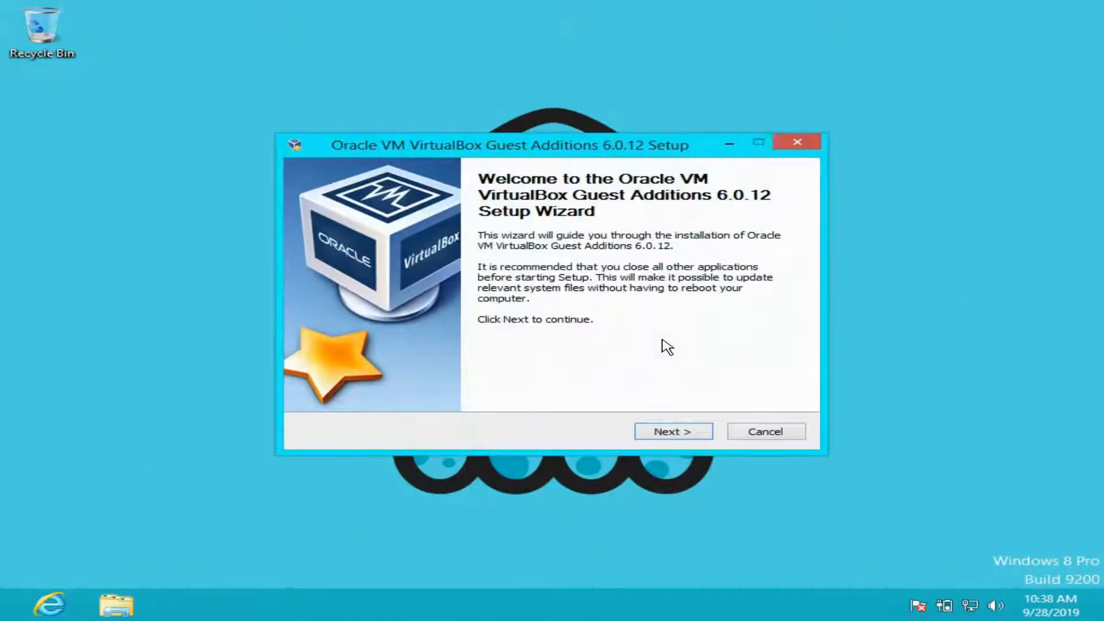
# Step: Accept the default folder and components in the Guest Additions 6.0.12 wizard and begin installing
pyautogui.click(672, 431)
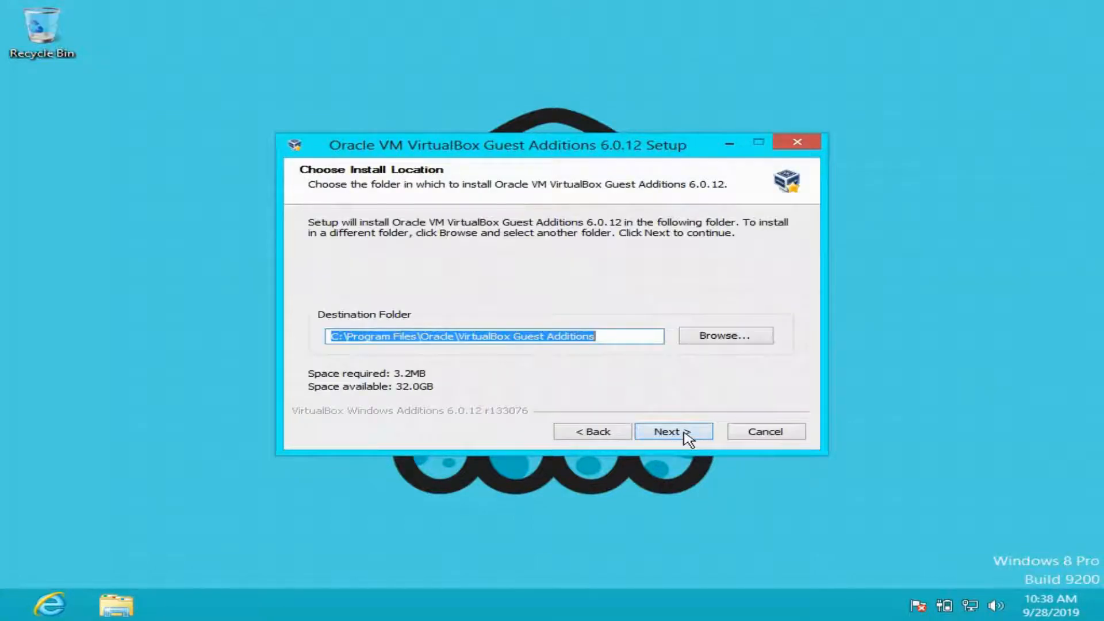
pyautogui.click(672, 431)
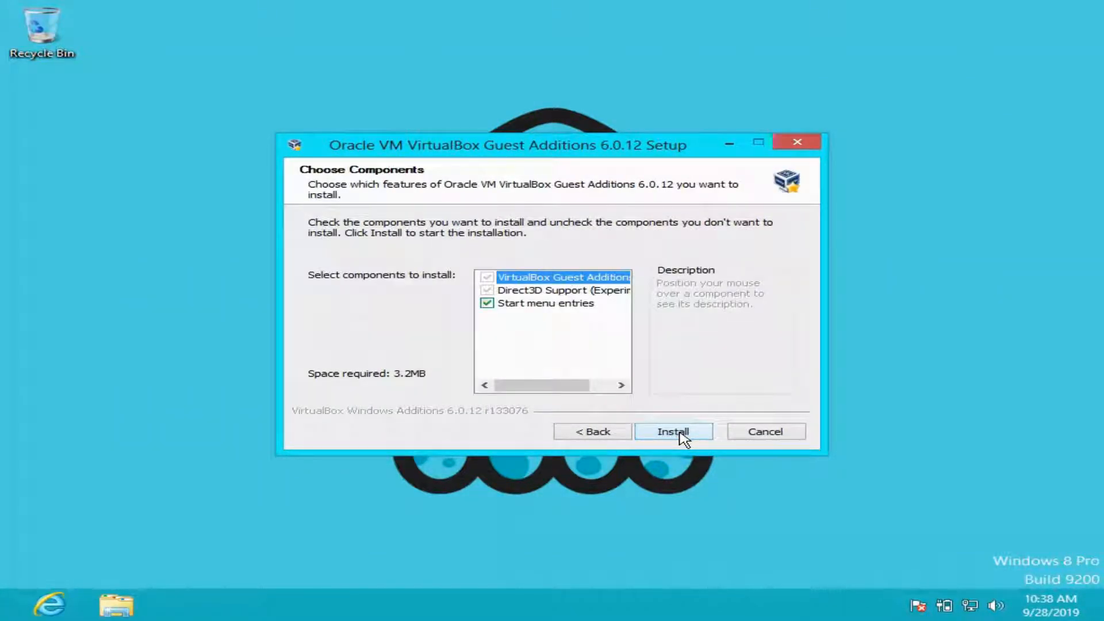
pyautogui.click(671, 430)
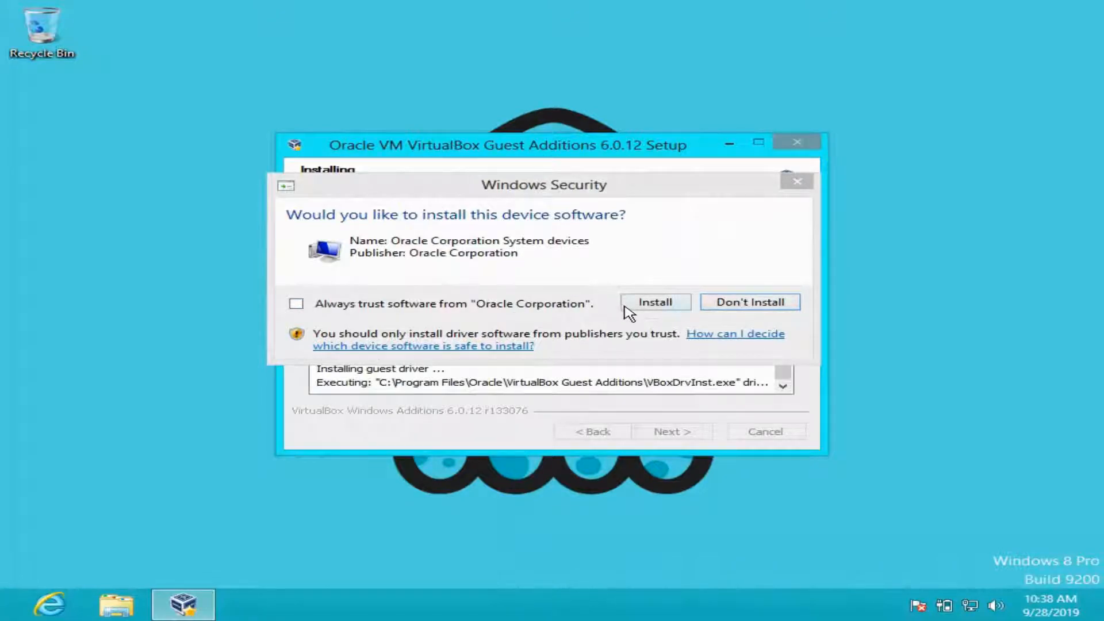
# Step: Tick 'Always trust software from Oracle Corporation' and install the Oracle device driver
pyautogui.click(297, 304)
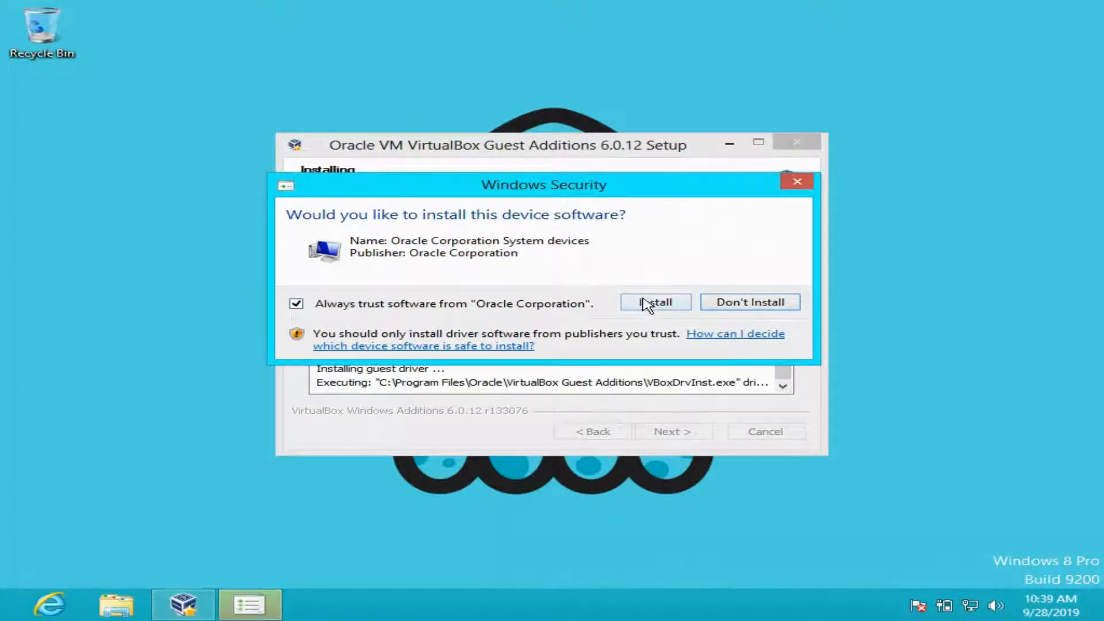
pyautogui.click(654, 302)
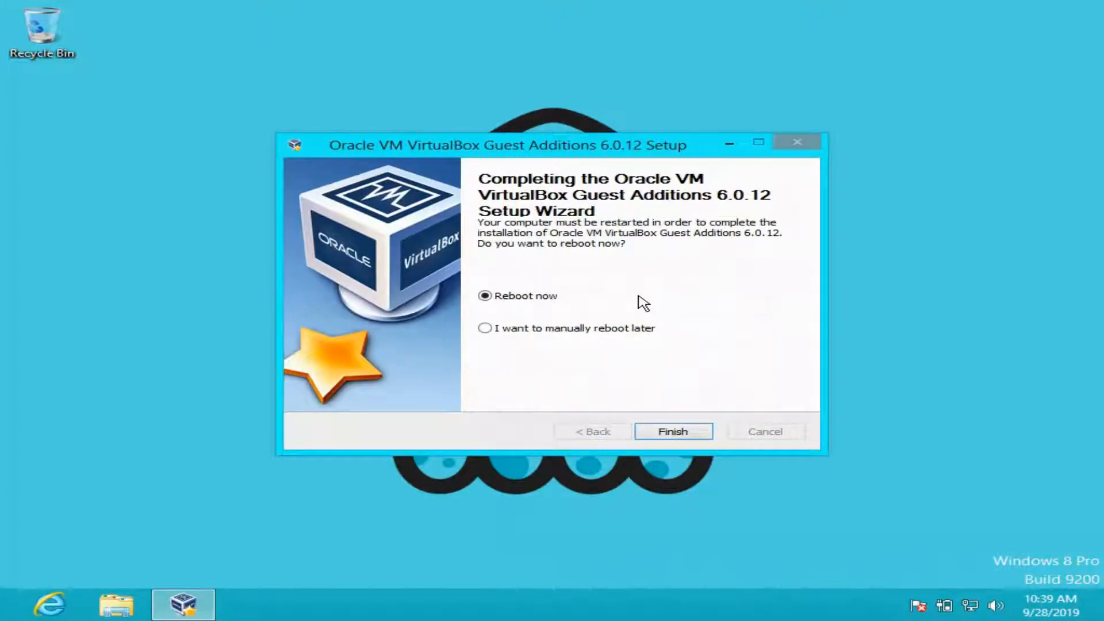
pyautogui.moveTo(648, 334)
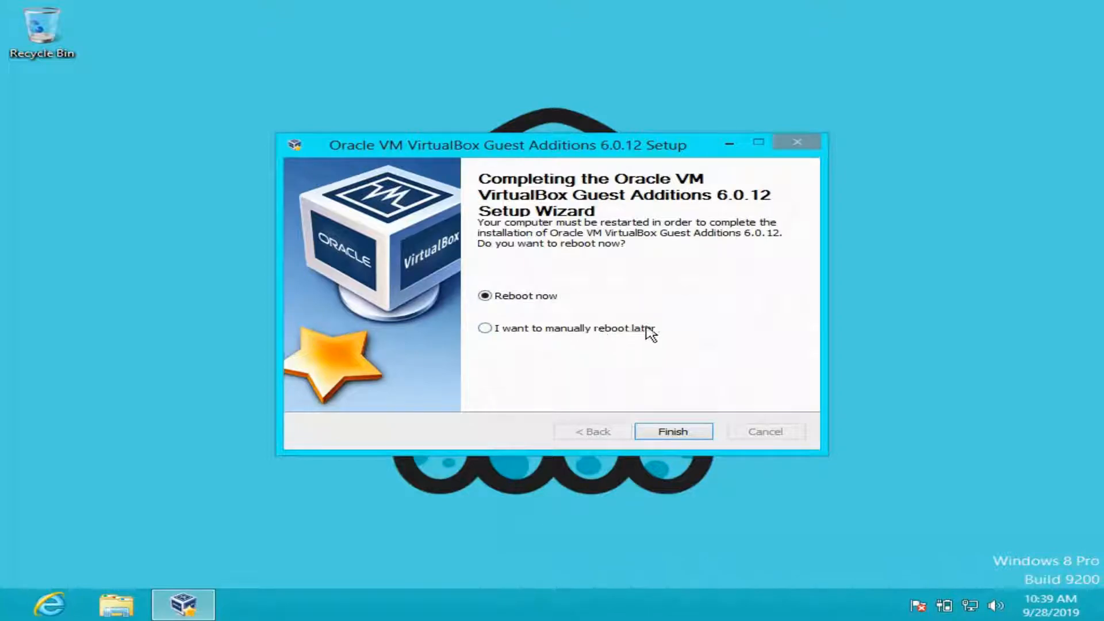
# Step: Finish the Guest Additions wizard with 'Reboot now' selected to restart Windows 8
pyautogui.click(671, 430)
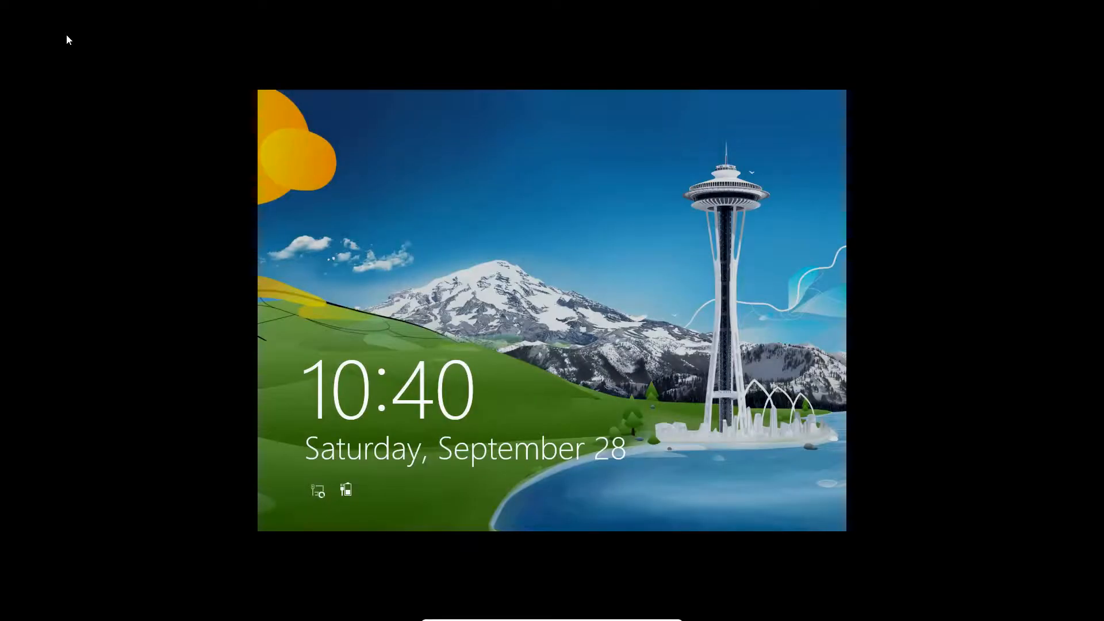
pyautogui.moveTo(354, 137)
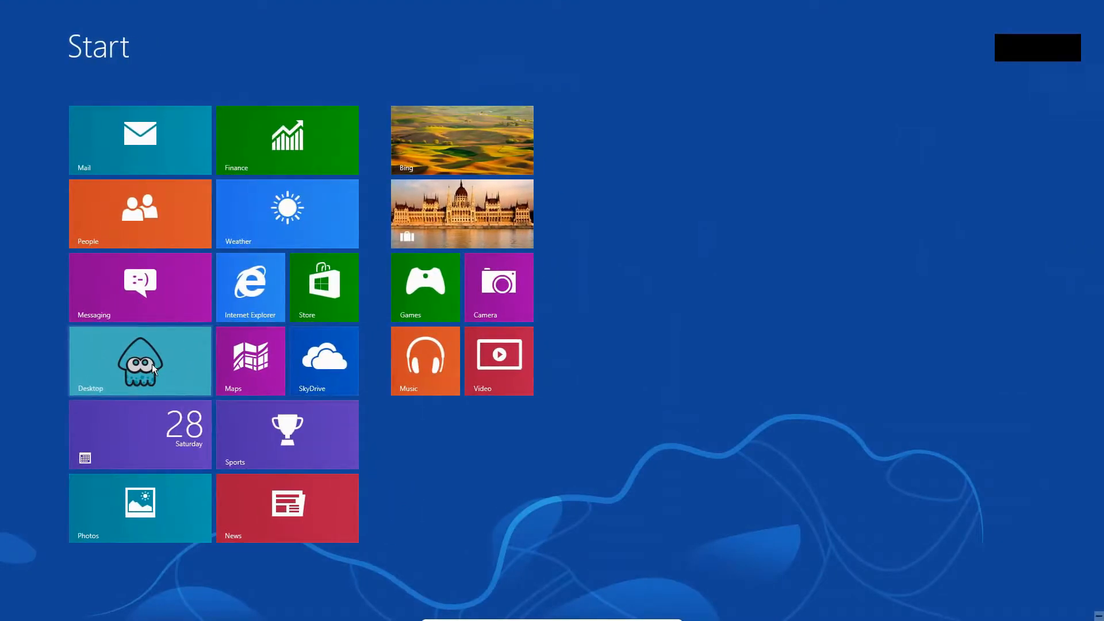
# Step: Open the Desktop tile from the Windows 8 Start screen
pyautogui.click(140, 360)
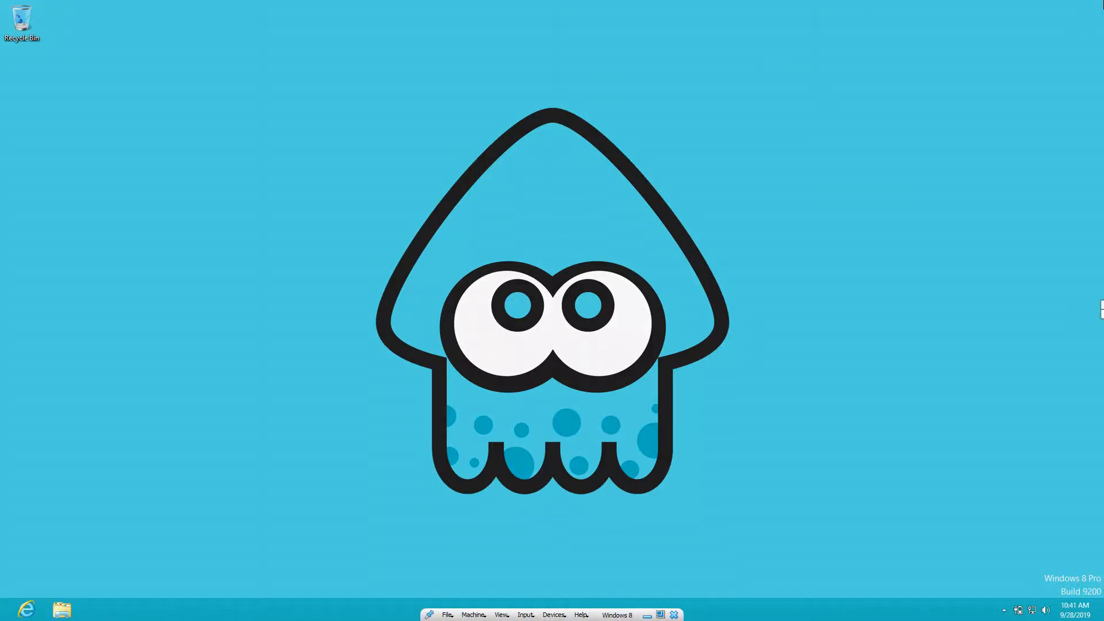
pyautogui.moveTo(740, 457)
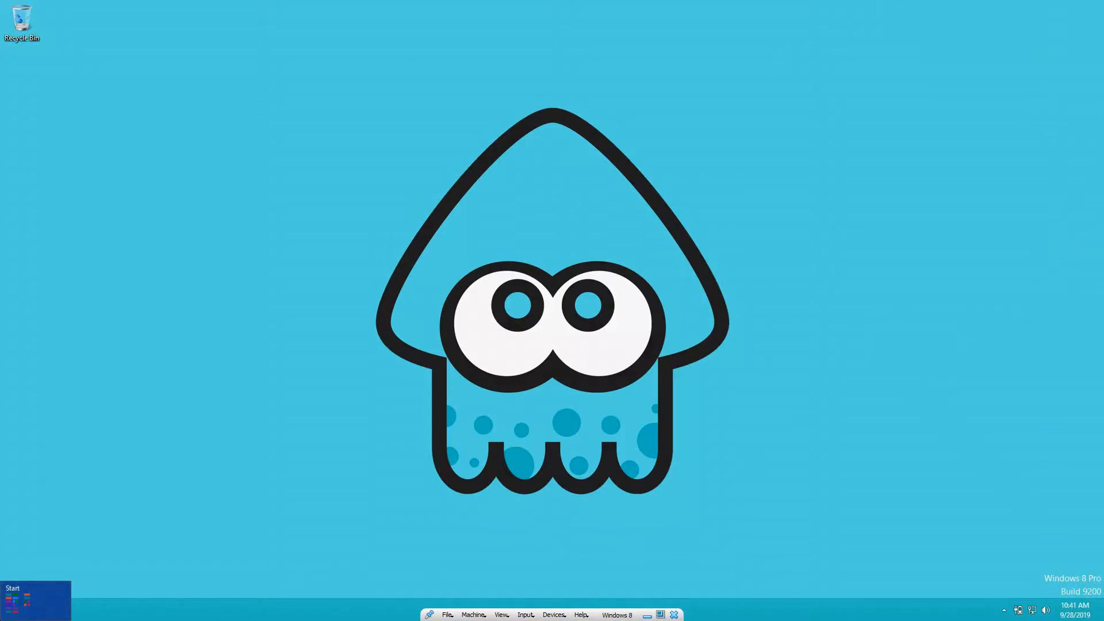
# Step: Return to the Start screen and choose Sign out from the account name menu
pyautogui.click(35, 599)
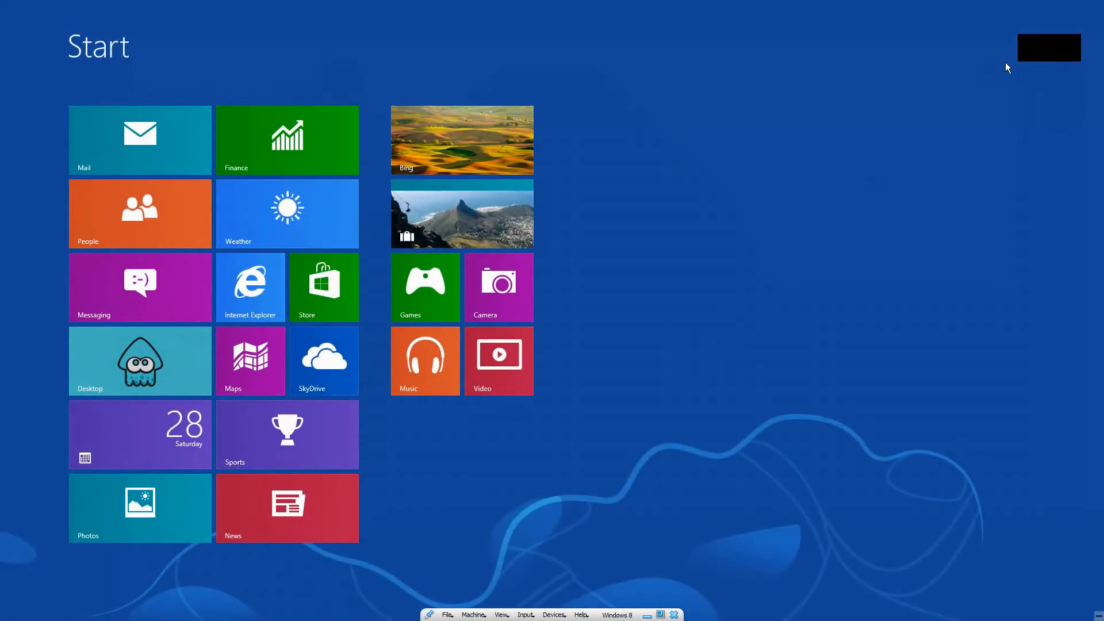
pyautogui.click(1048, 47)
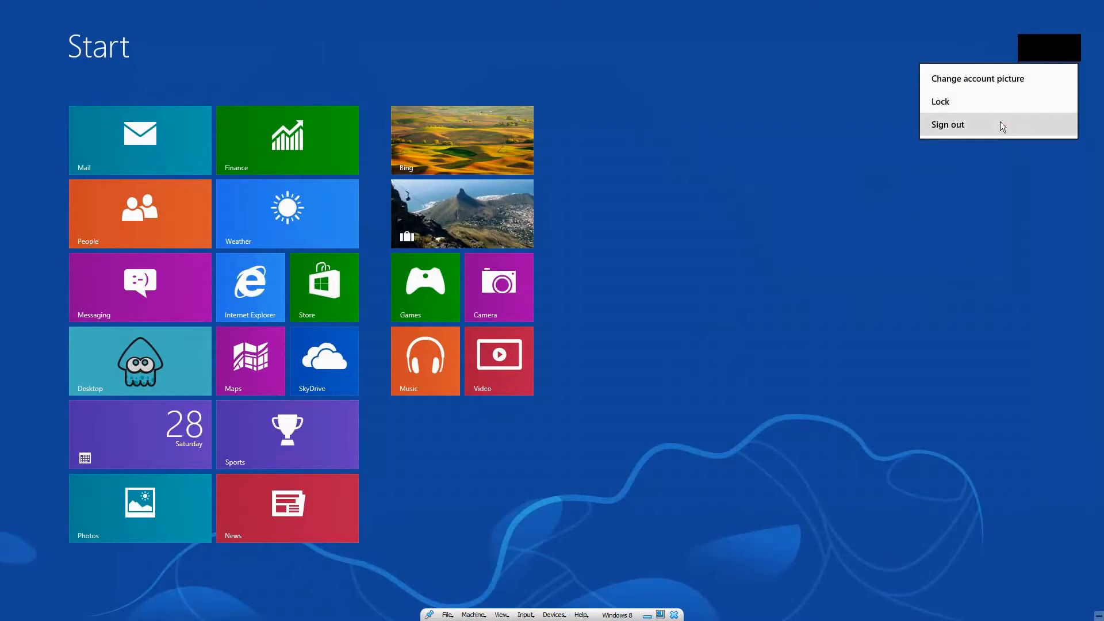
pyautogui.click(948, 125)
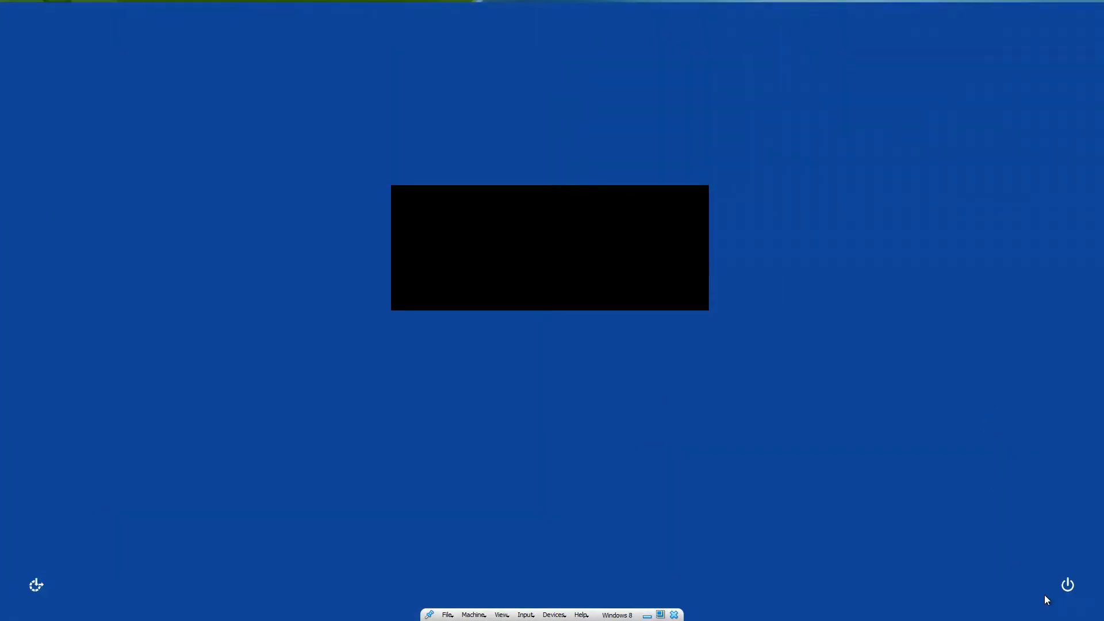
# Step: Choose Shut down from the sign-in screen's power menu
pyautogui.click(1067, 584)
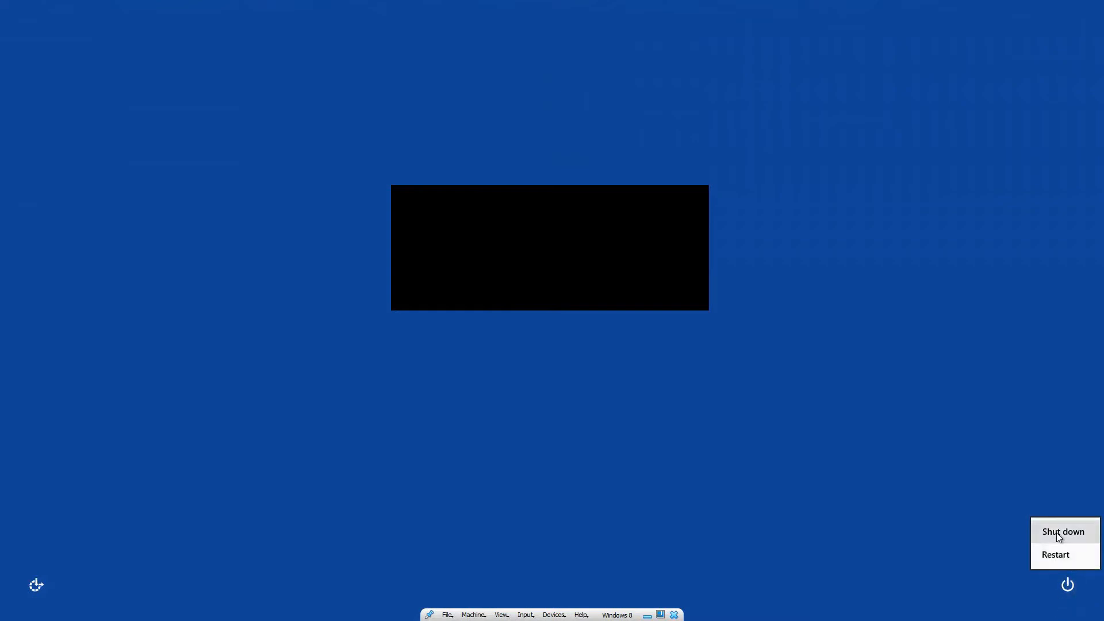
pyautogui.click(1063, 531)
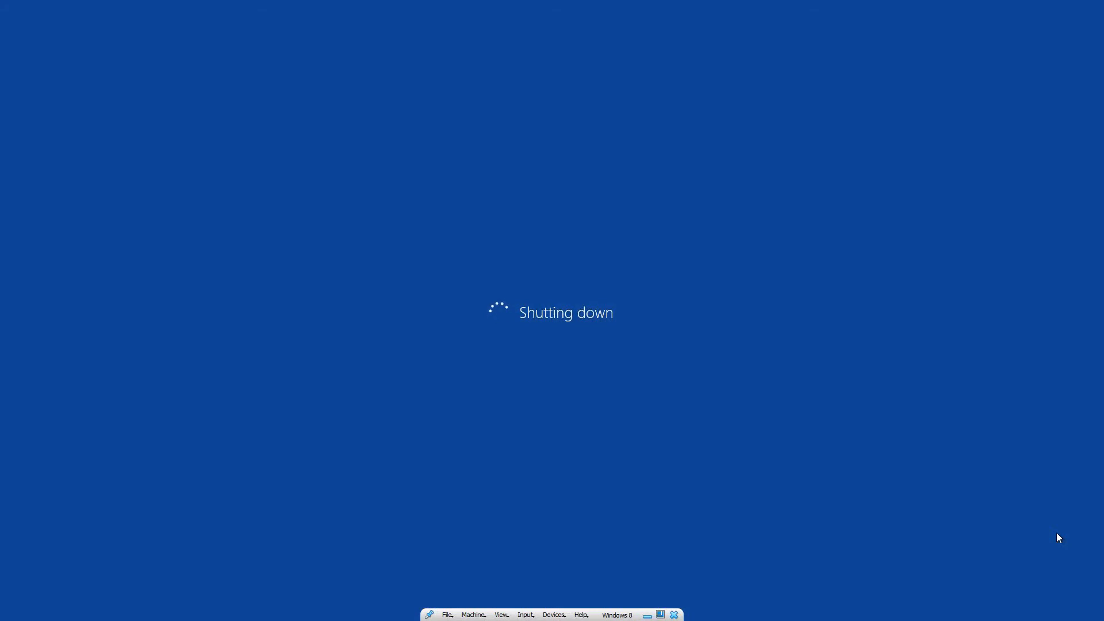